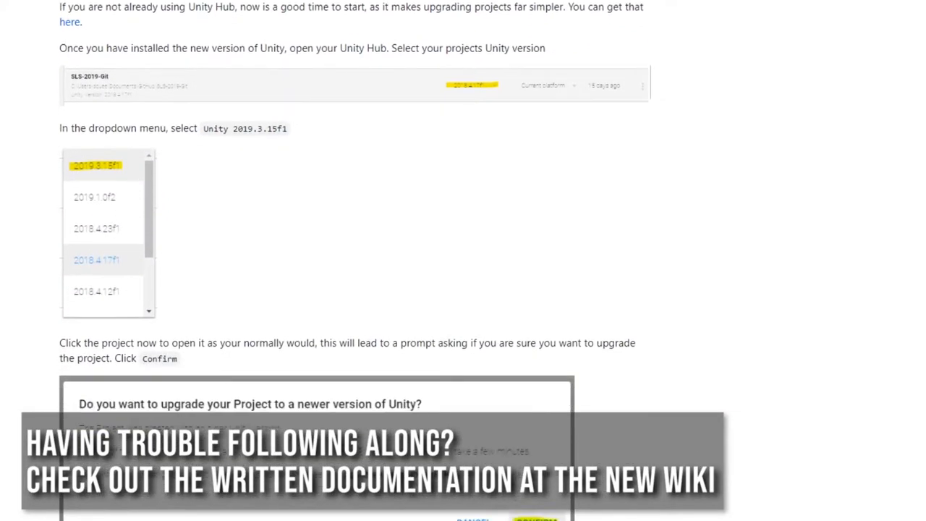
From the download archive's Unity 2019.x list, send Unity 2019.3.15 to Unity Hub
scroll(down, 3)
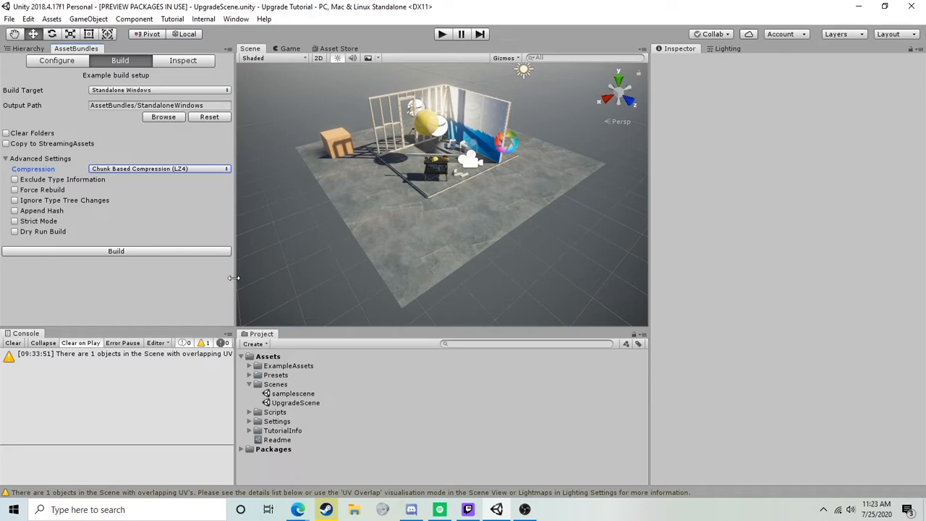
mouse_move(232, 267)
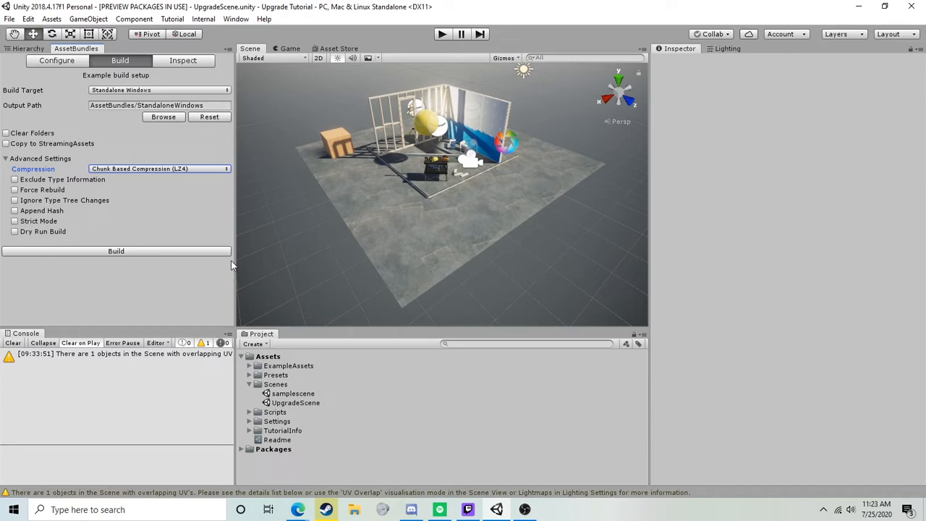
mouse_move(437, 191)
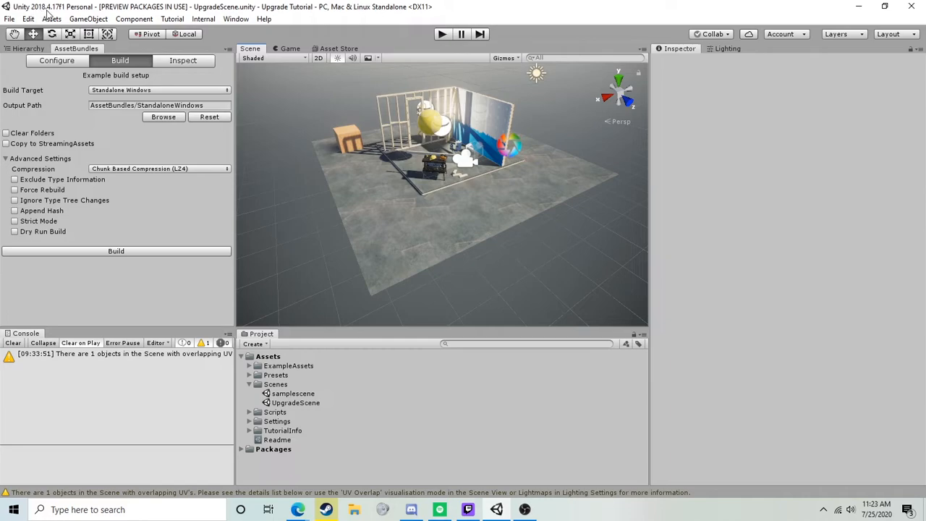
mouse_move(64, 17)
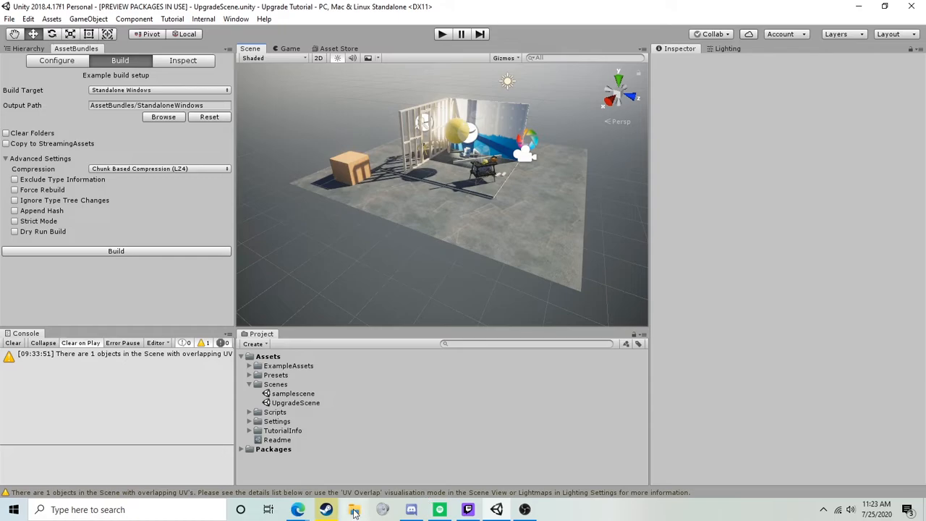
click(298, 509)
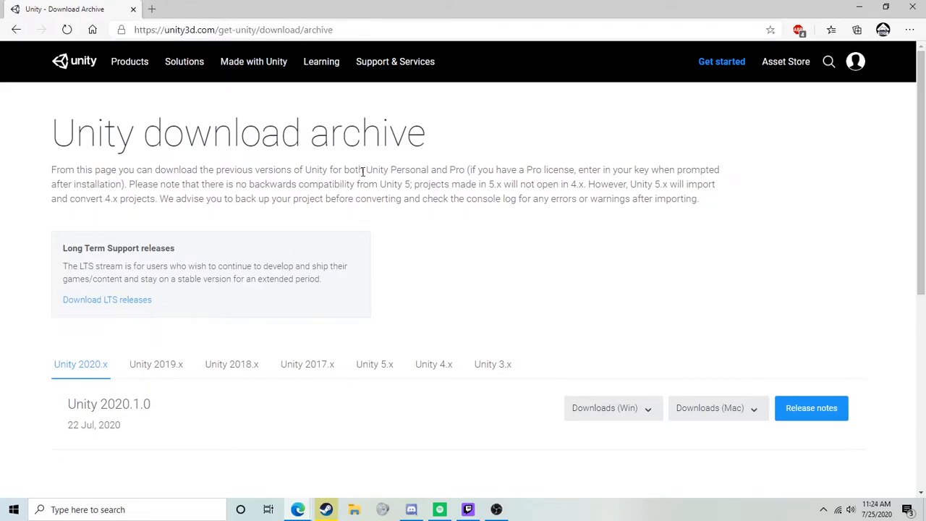
click(156, 365)
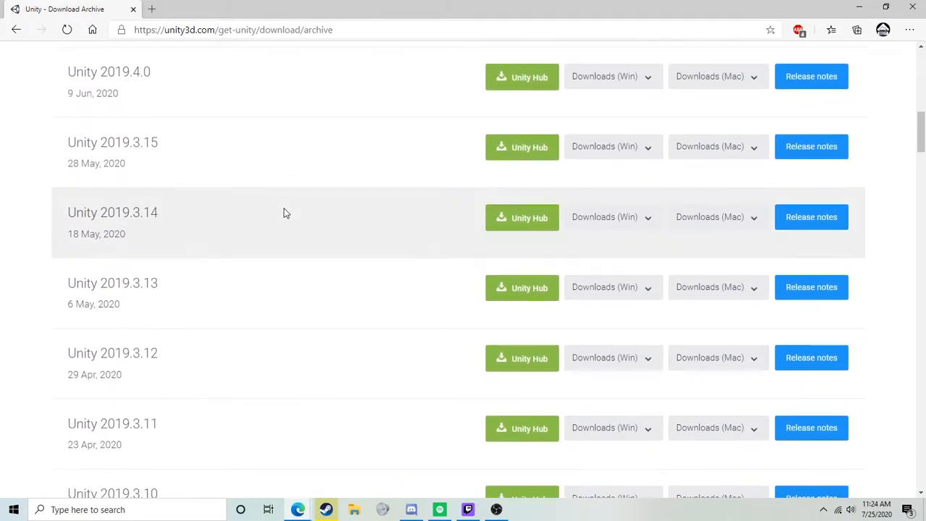
scroll(up, 3)
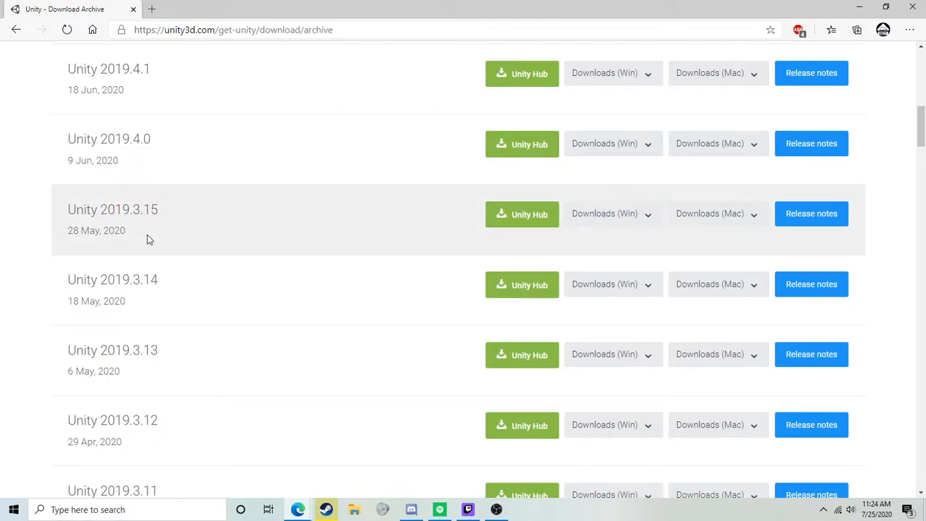
click(521, 214)
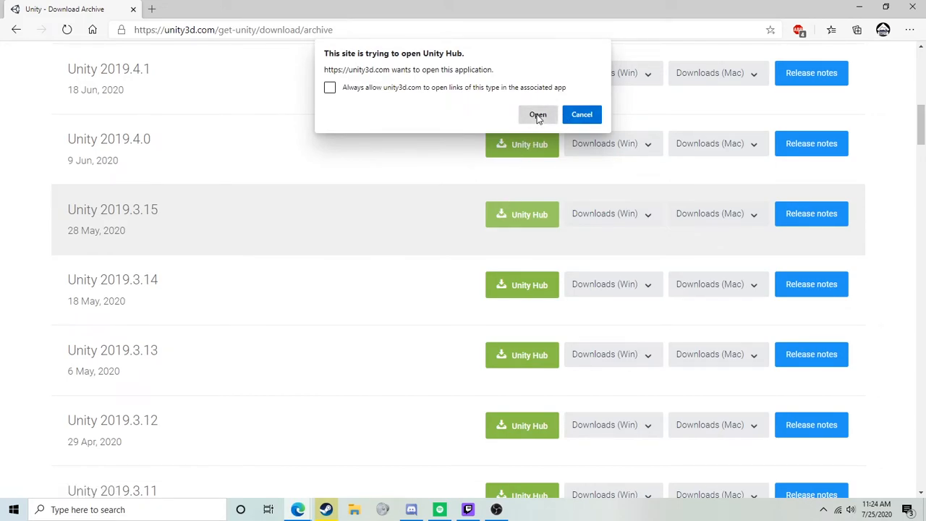
mouse_move(324, 371)
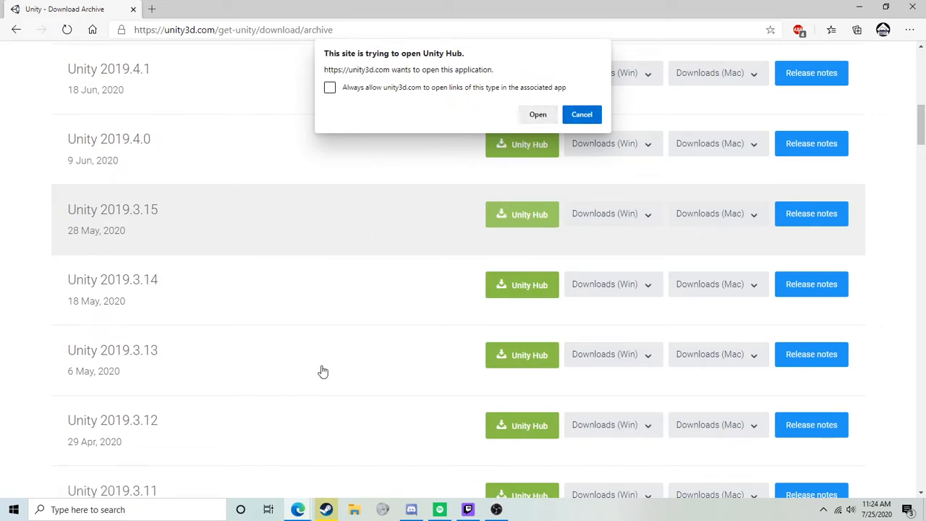
Let the browser launch Unity Hub, assign Upgrade Tutorial to 2019.3.15f1 and open it
click(538, 114)
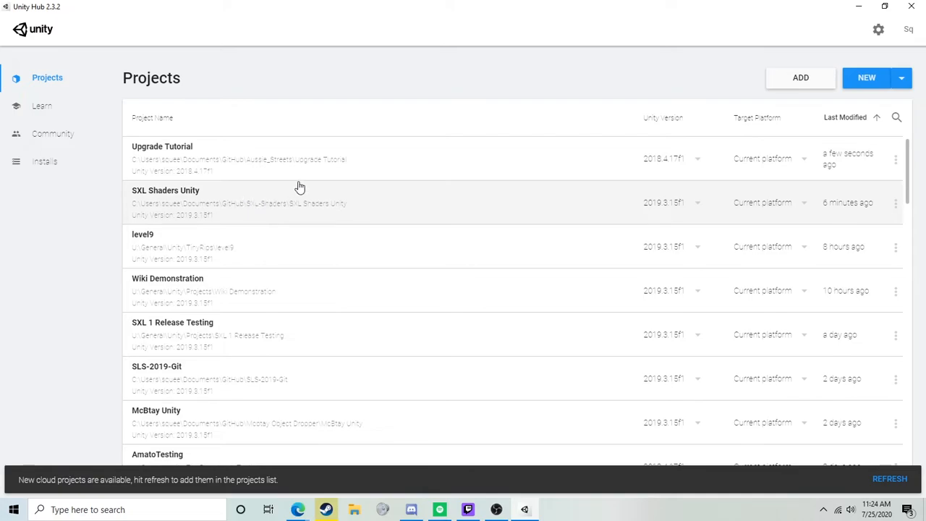
mouse_move(143, 149)
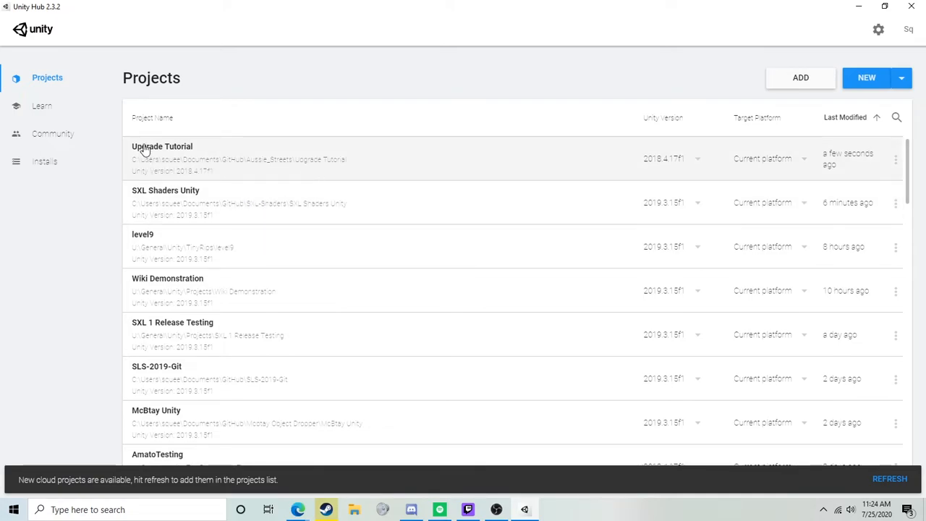
mouse_move(663, 159)
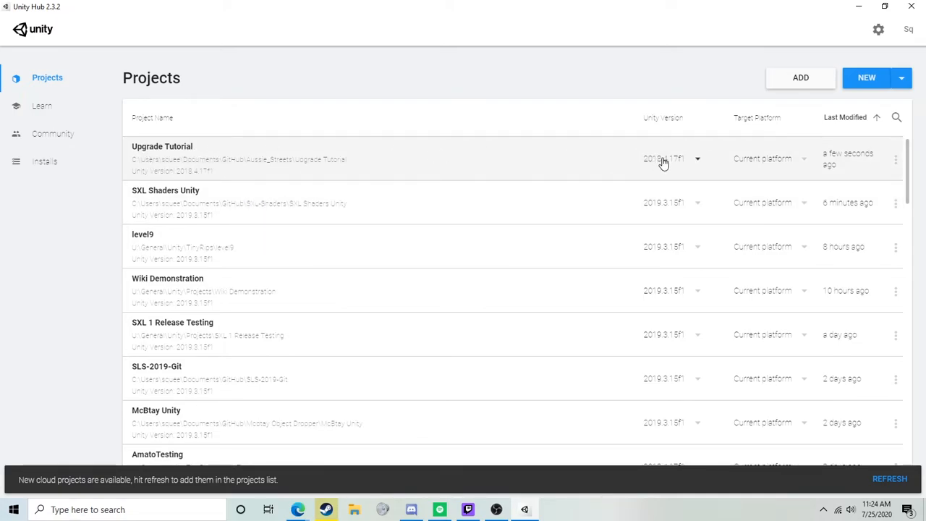
click(697, 157)
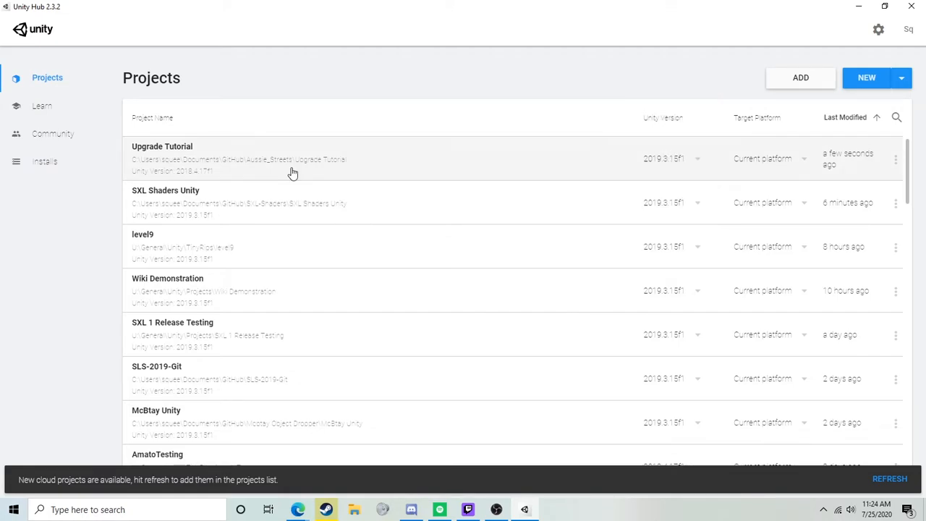
click(162, 158)
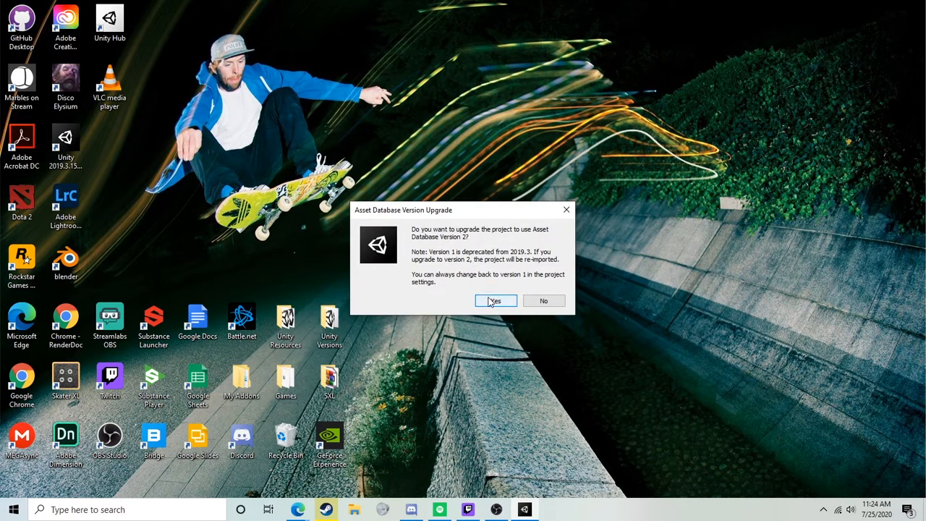
Accept the asset database upgrade and reopen the HD Render Pipeline Wizard docked
click(494, 300)
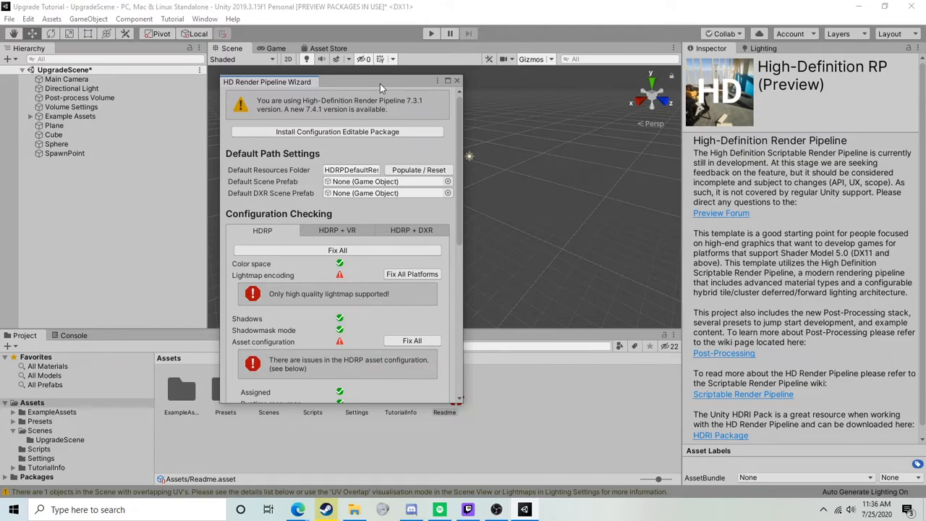
mouse_move(191, 42)
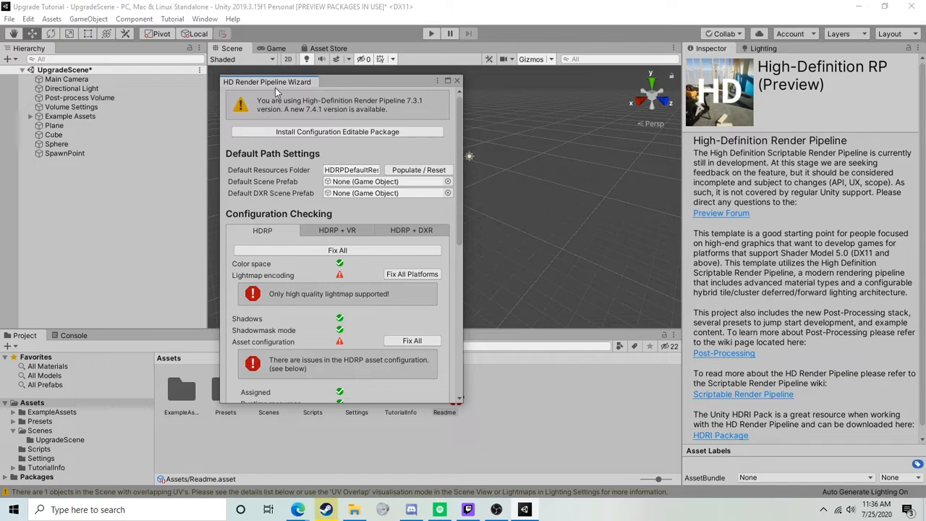
mouse_move(311, 90)
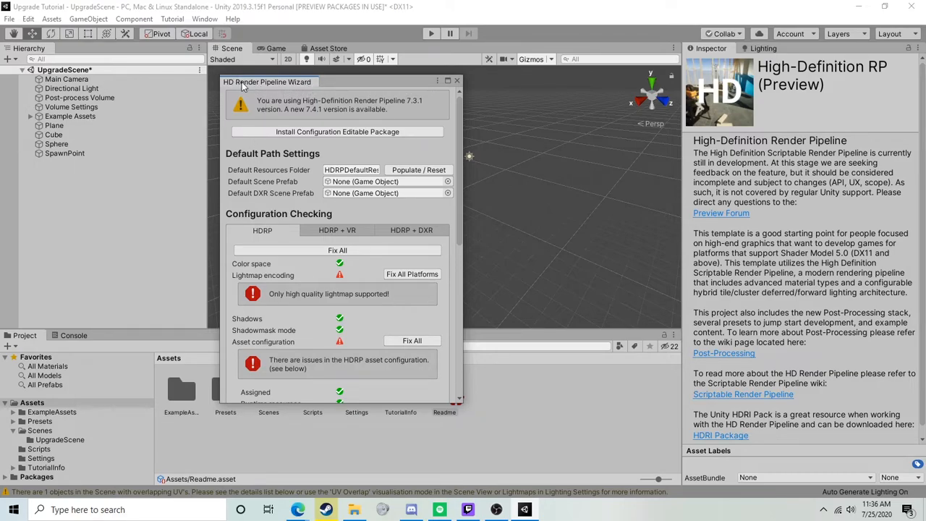
click(206, 19)
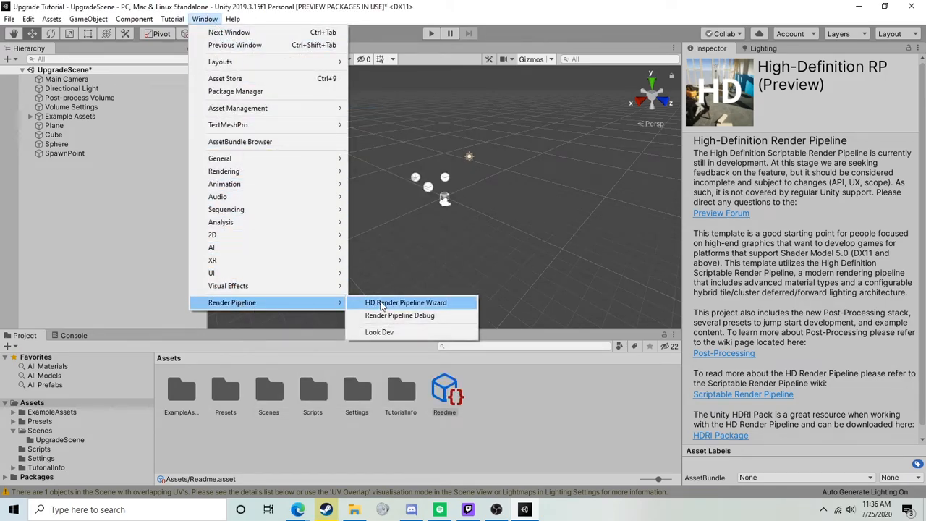
click(405, 302)
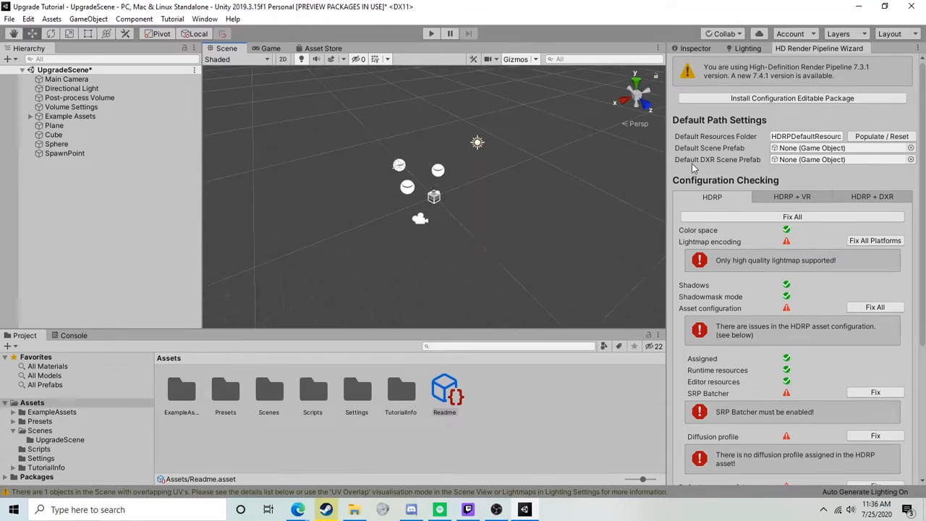
mouse_move(881, 136)
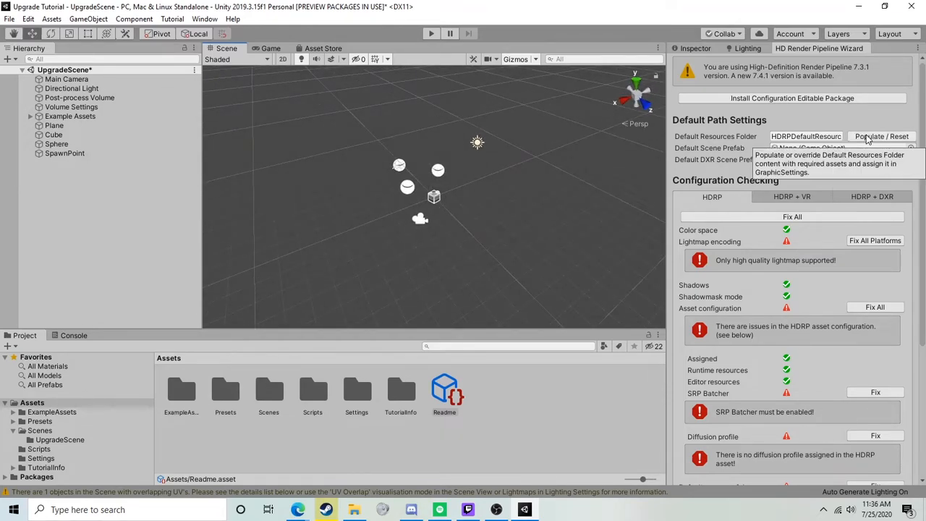
Populate HDRP default resources, fix all configuration issues and assign the default volume profile
click(881, 137)
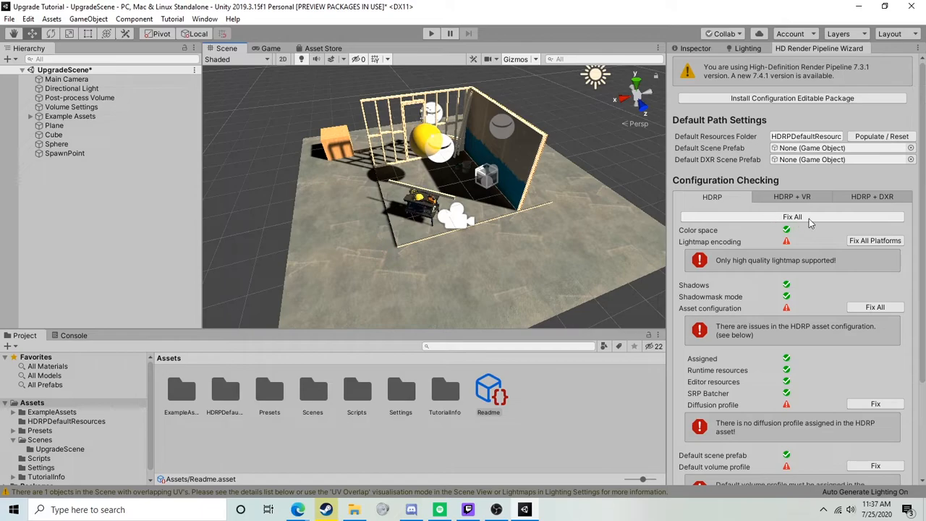
click(793, 217)
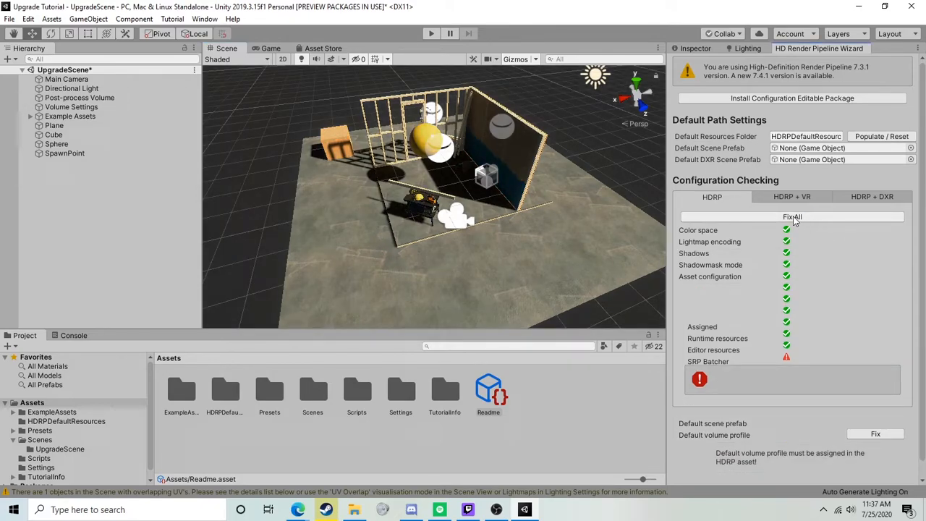
click(792, 217)
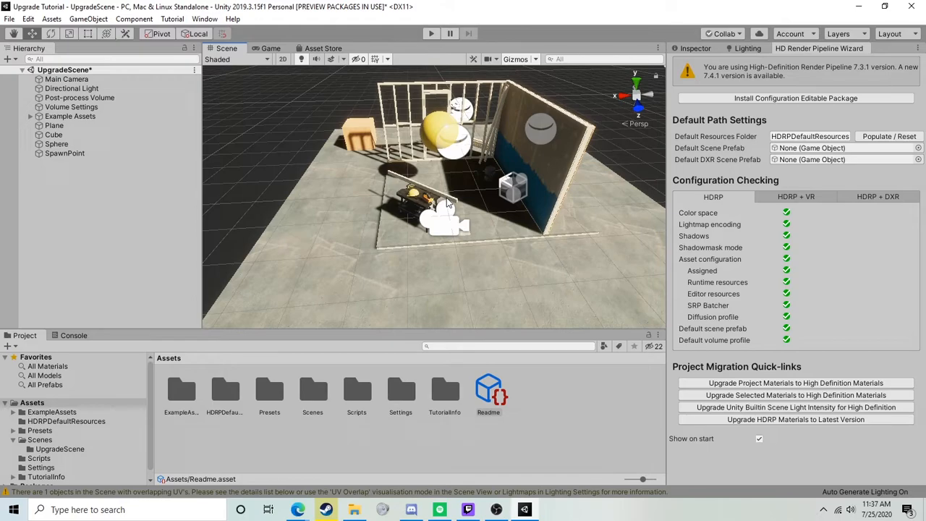
mouse_move(452, 186)
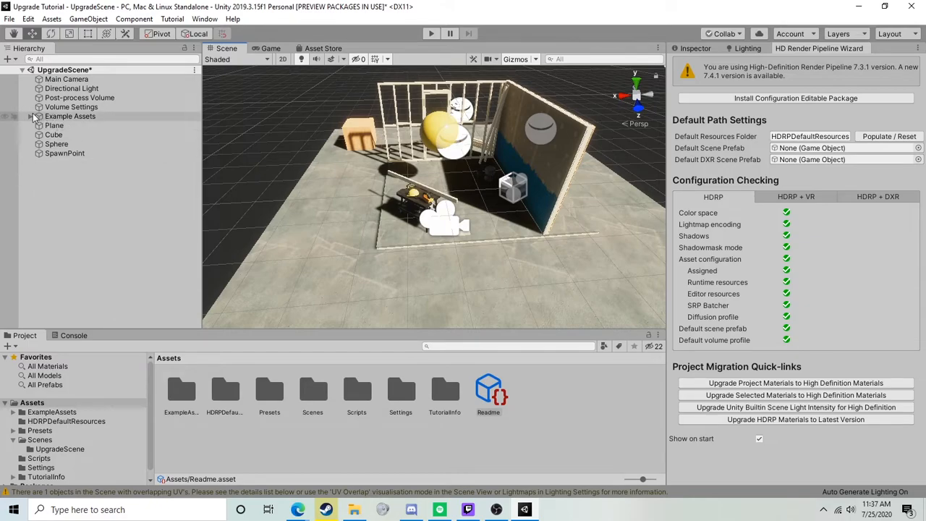
Show the Lighting settings and select the old Volume Settings object in the Hierarchy
click(32, 116)
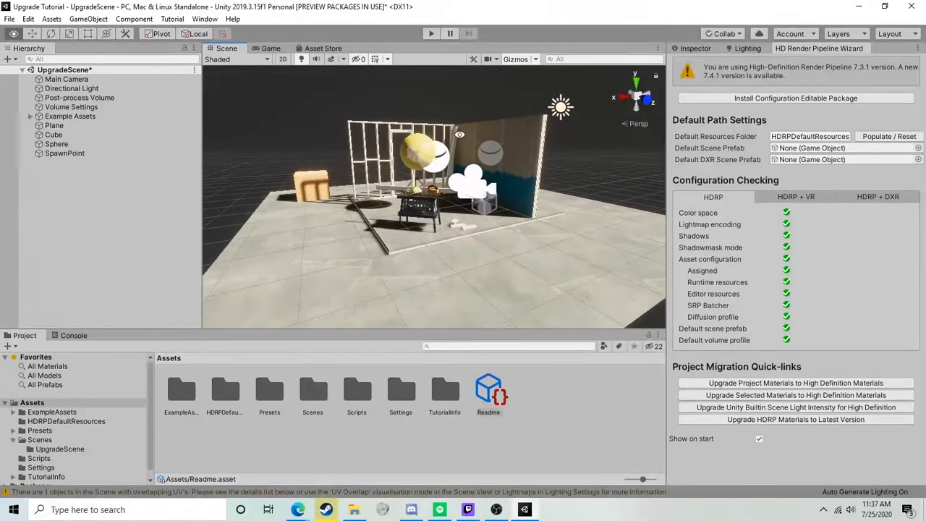
click(747, 48)
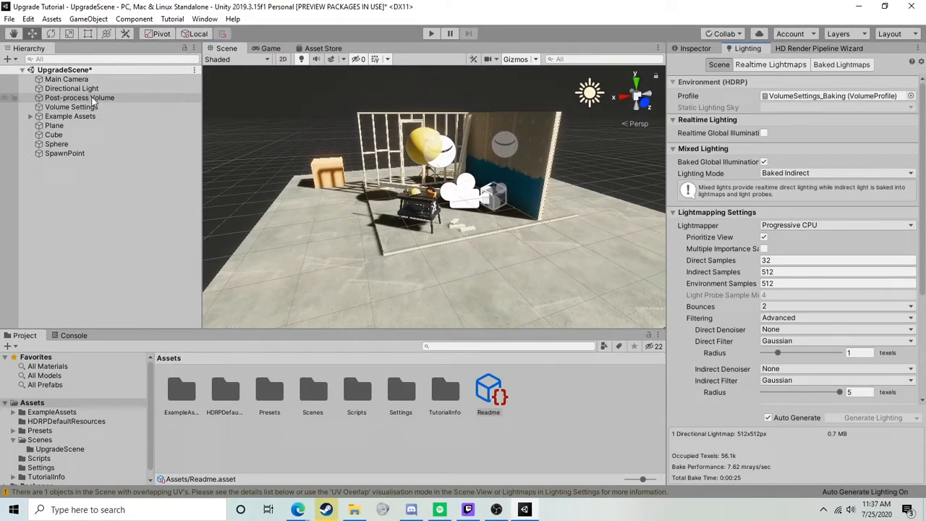
click(80, 98)
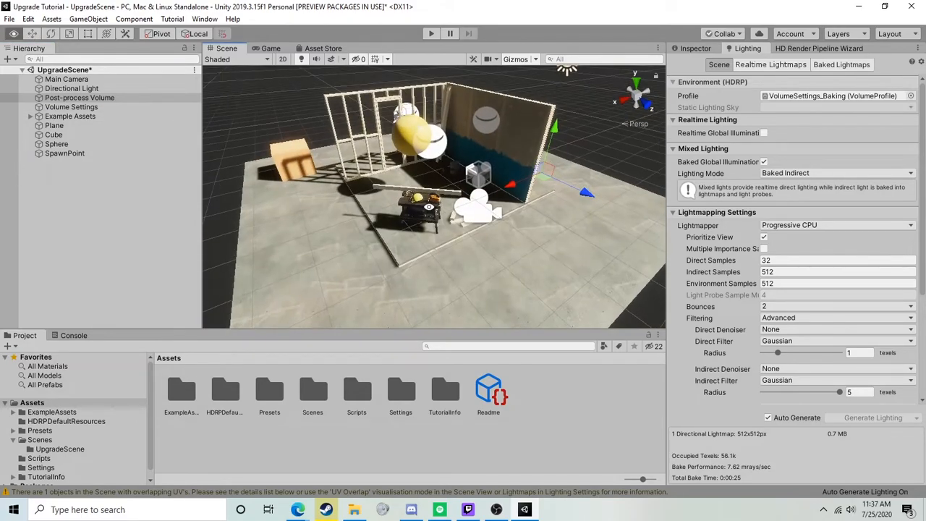
click(71, 107)
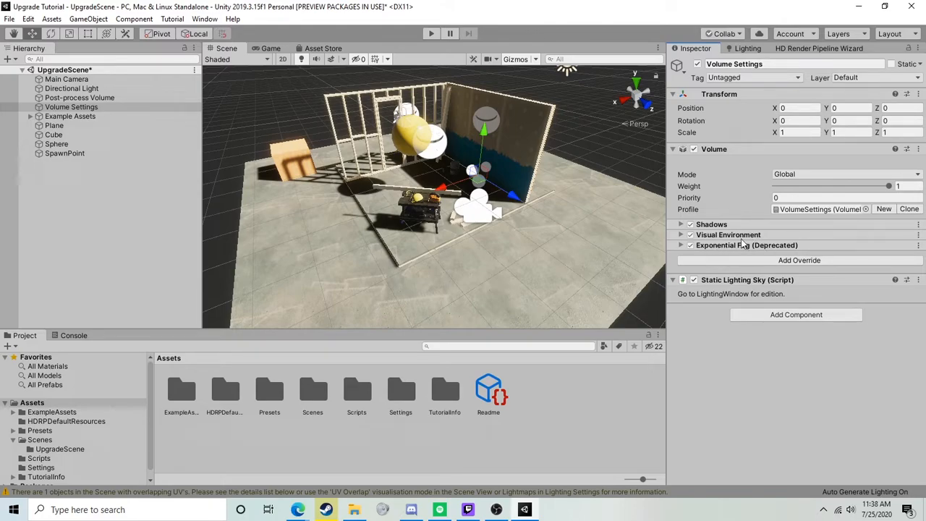
Review its Exponential Fog and Visual Environment overrides, then delete the Volume Settings object
click(680, 246)
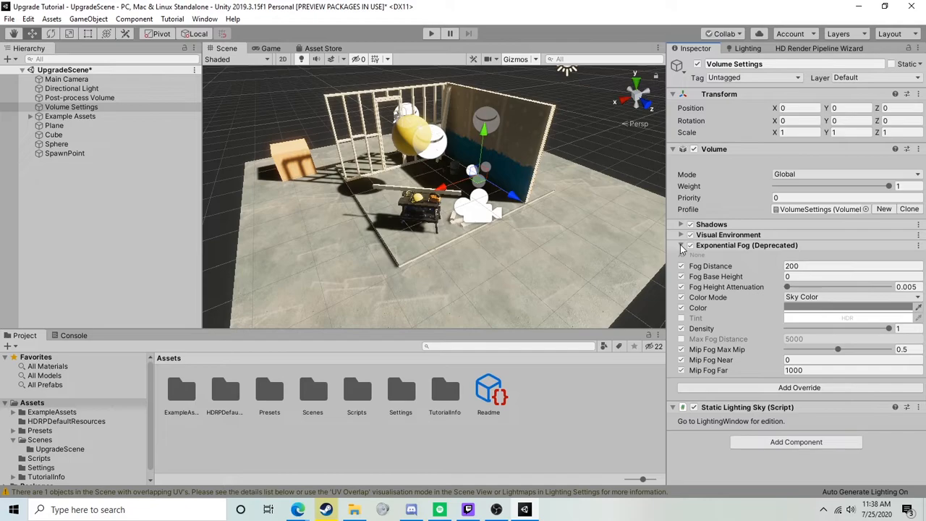
click(680, 245)
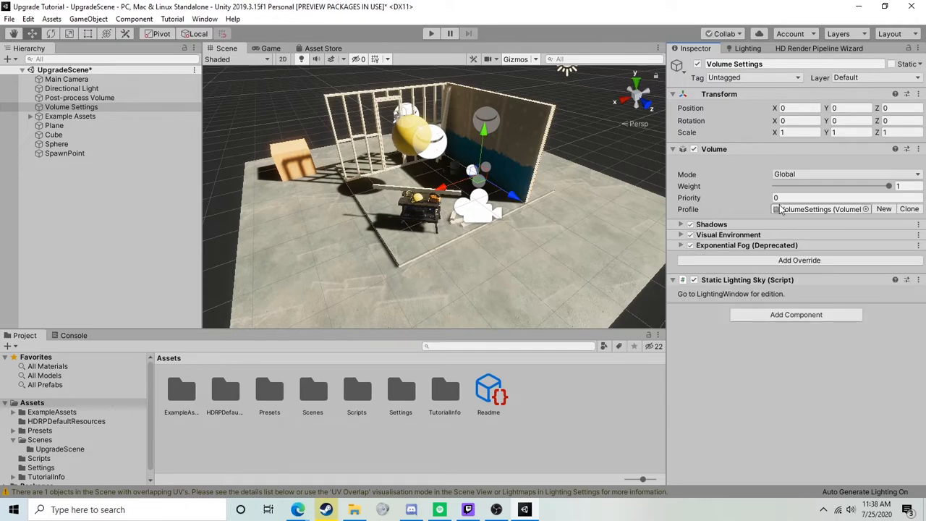
click(680, 234)
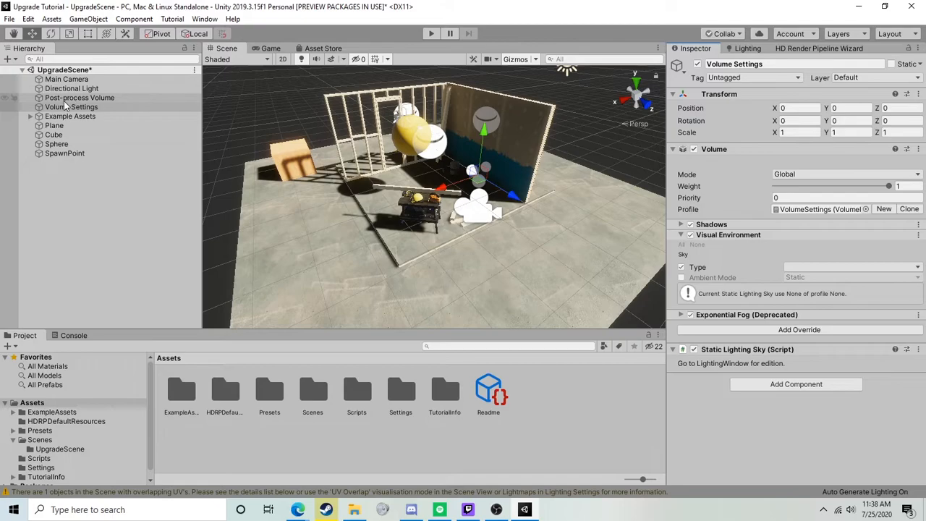
click(71, 107)
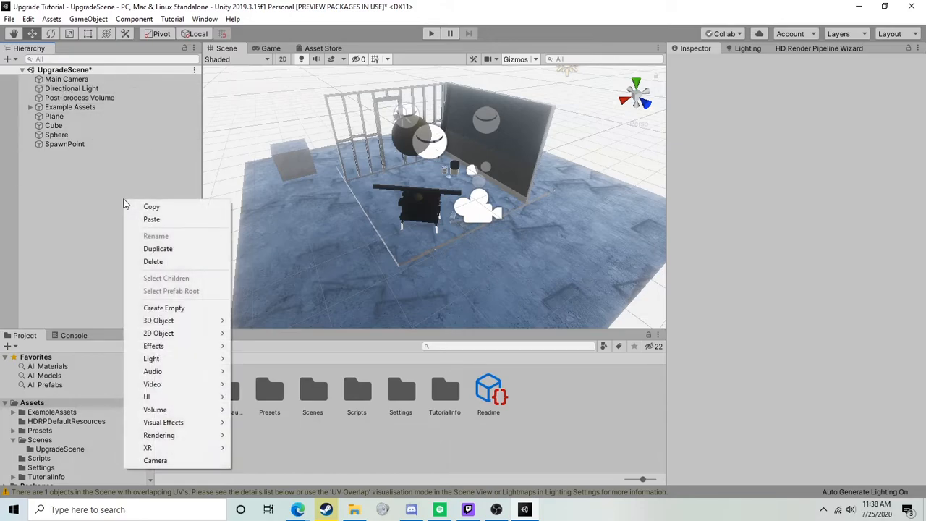
mouse_move(155, 410)
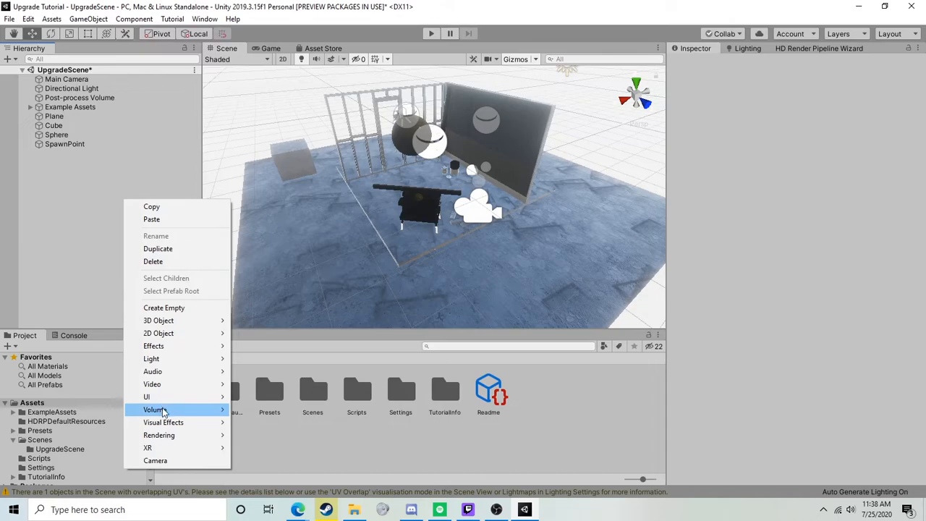
mouse_move(155, 409)
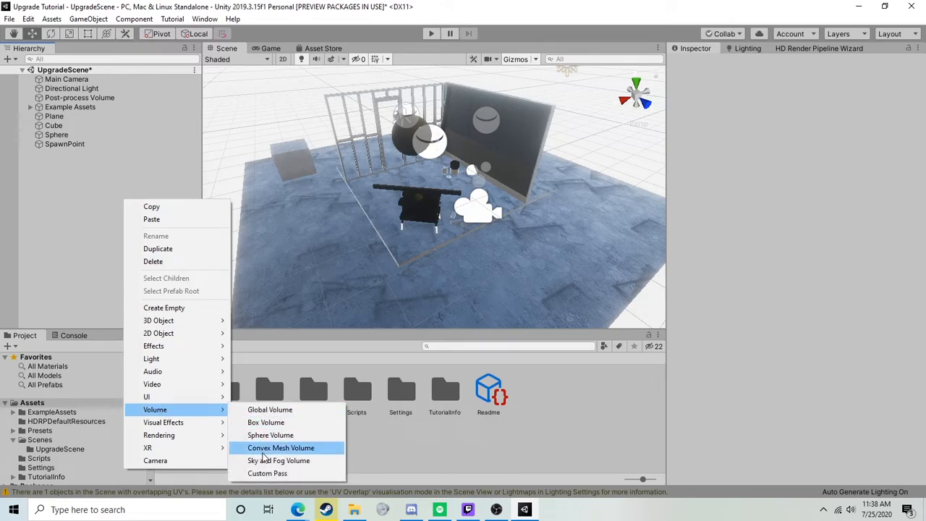
Add a Sky and Fog Volume with a Physically Based Sky to the scene
click(279, 461)
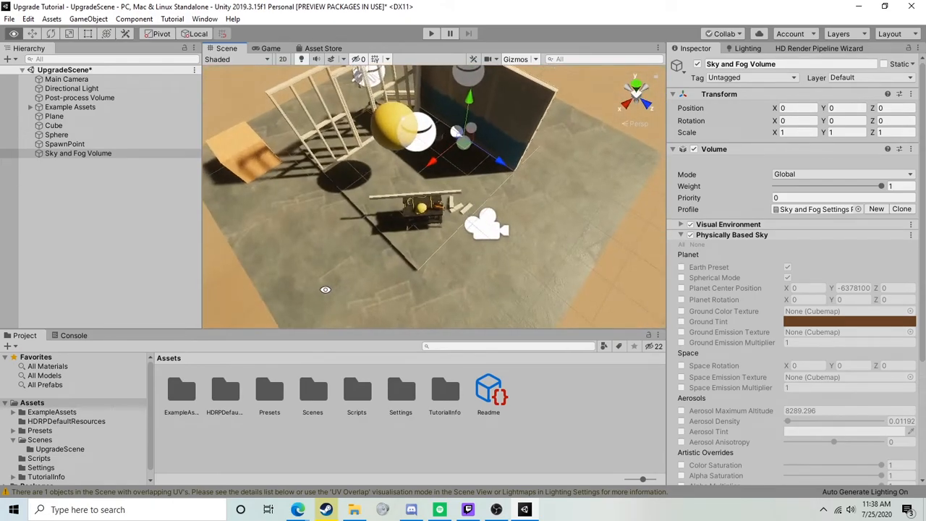
drag(326, 217, 332, 214)
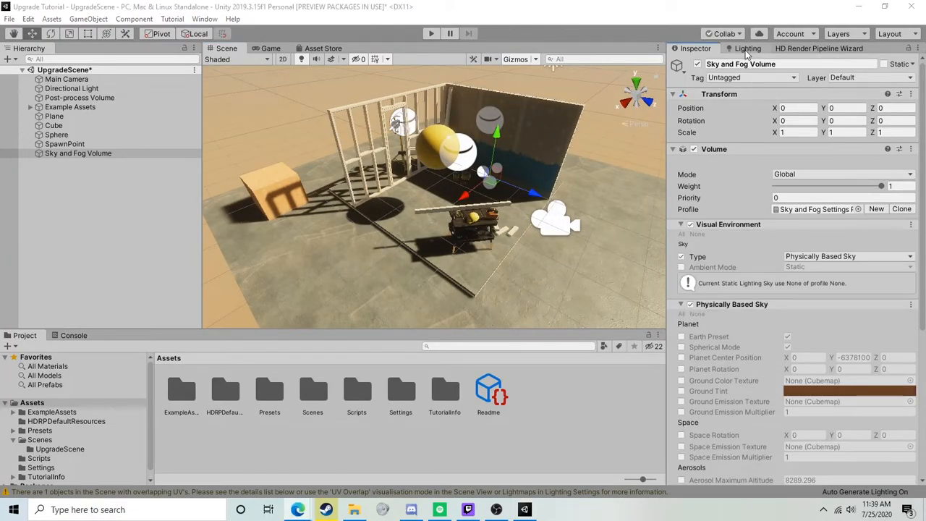
mouse_move(731, 52)
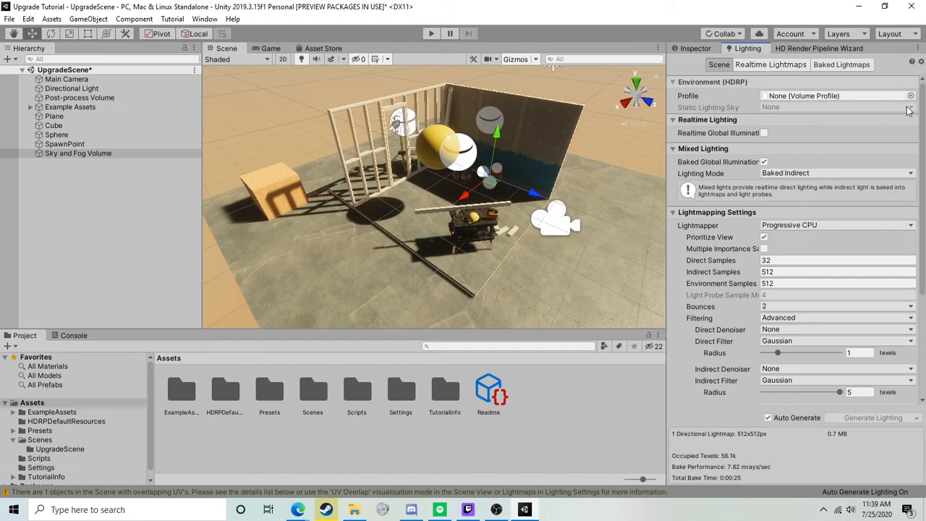
Set the lighting environment Profile to the Sky and Fog Settings Profile and locate its asset
click(911, 96)
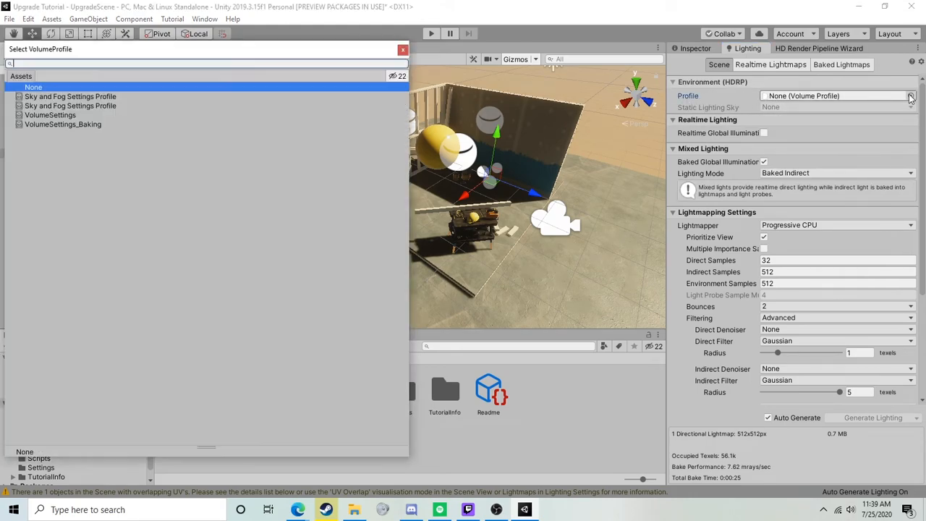
click(69, 95)
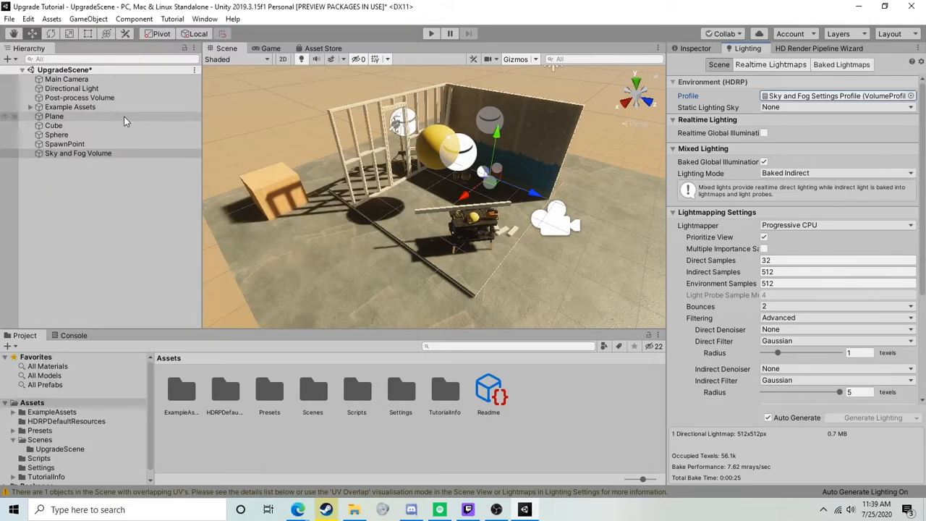
click(80, 99)
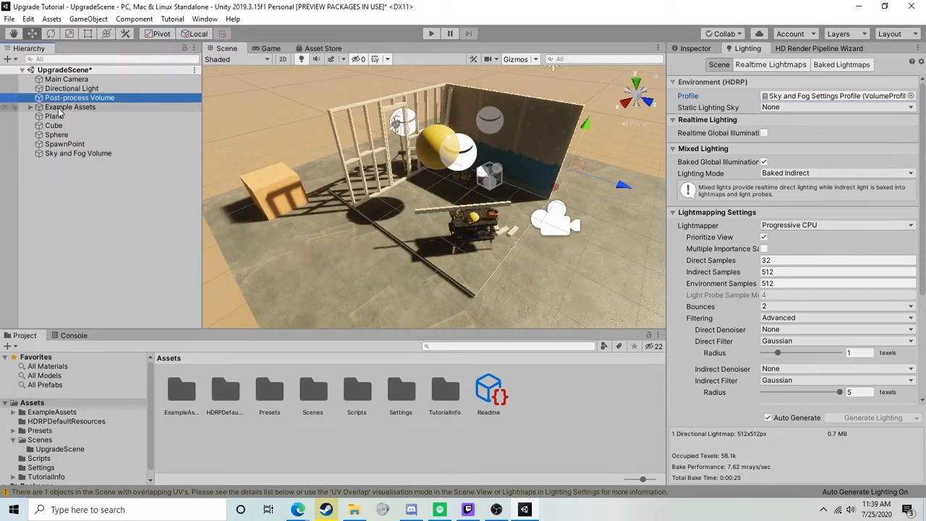
click(79, 154)
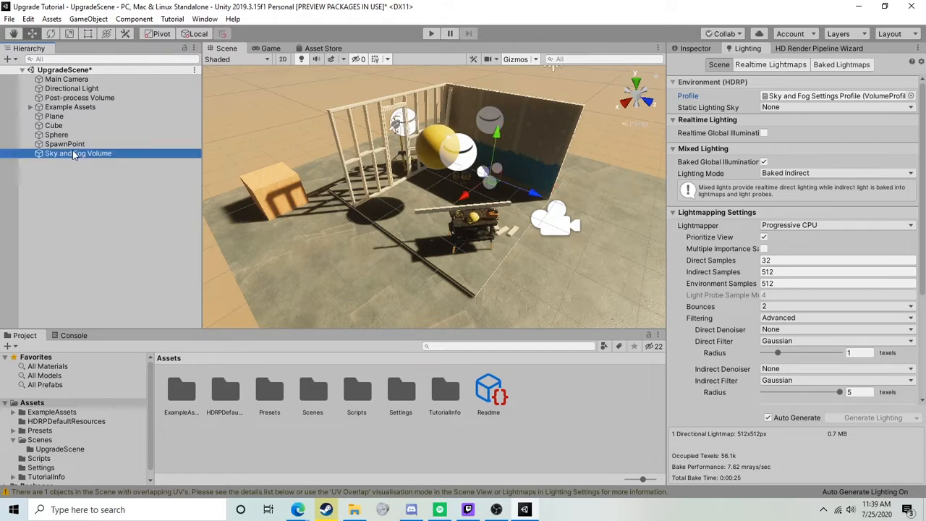
click(78, 153)
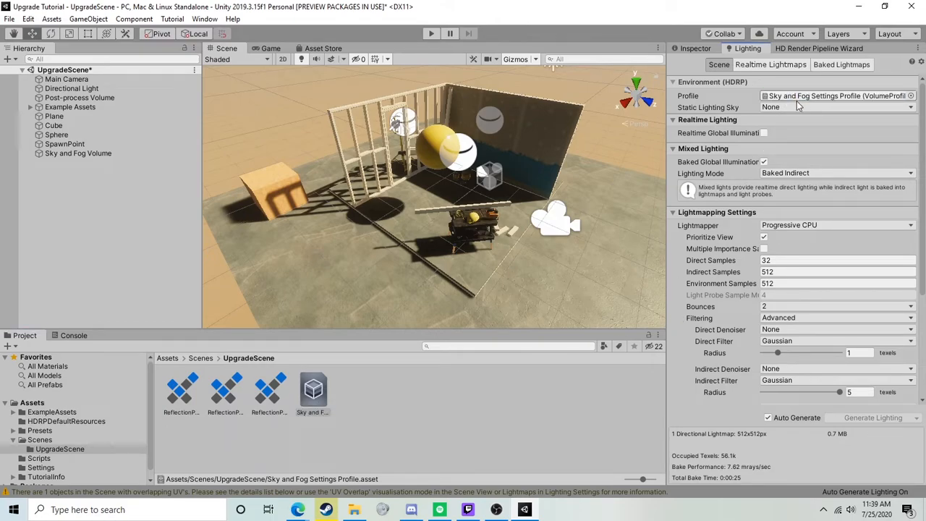
Use PhysicallyBasedSky as the Static Lighting Sky and turn off Auto Generate
click(837, 107)
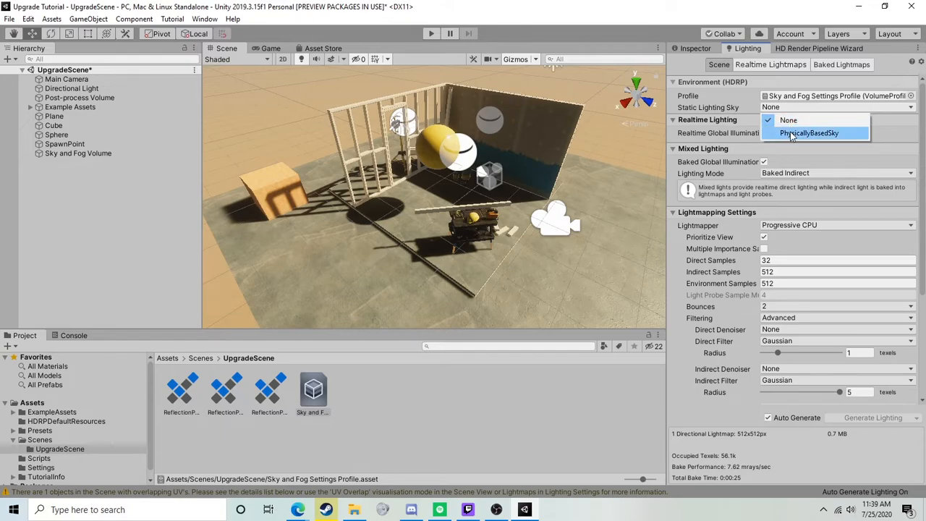
click(810, 133)
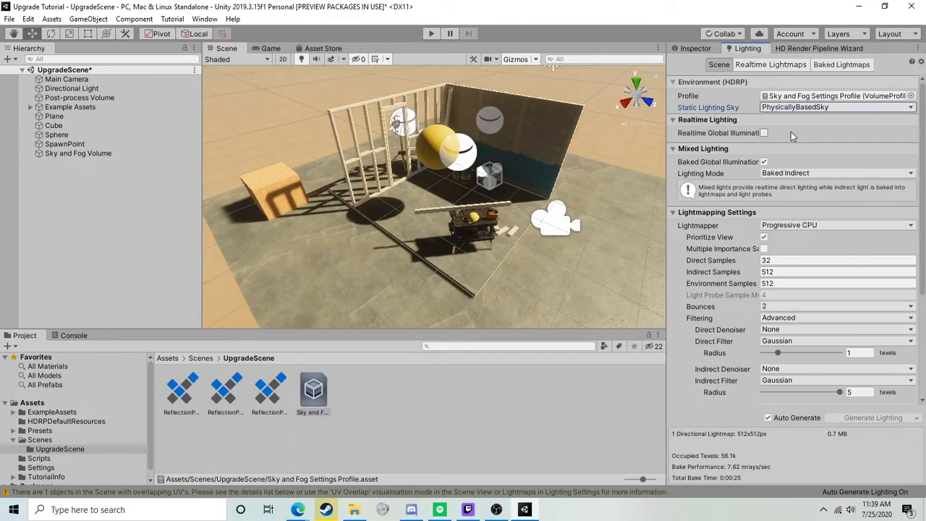
click(764, 133)
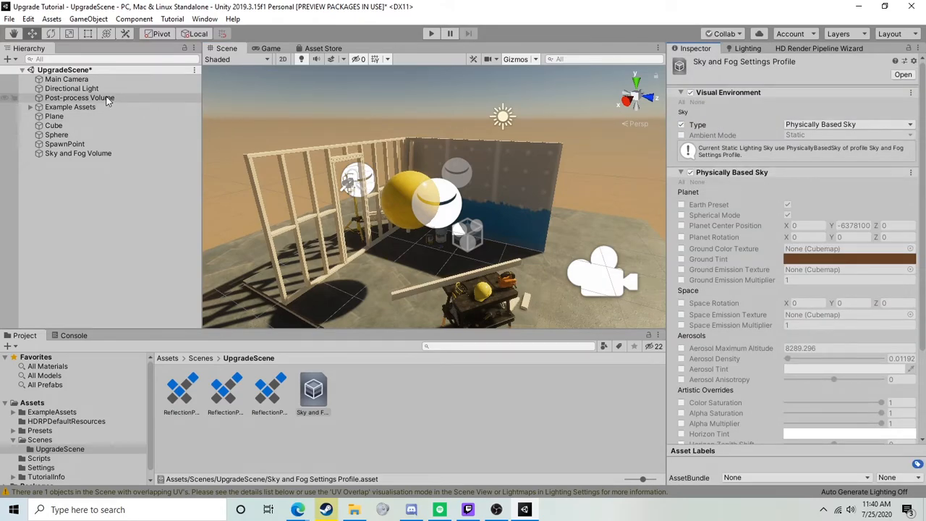
Delete the old Post-process Volume with the missing script and save the scene
click(79, 98)
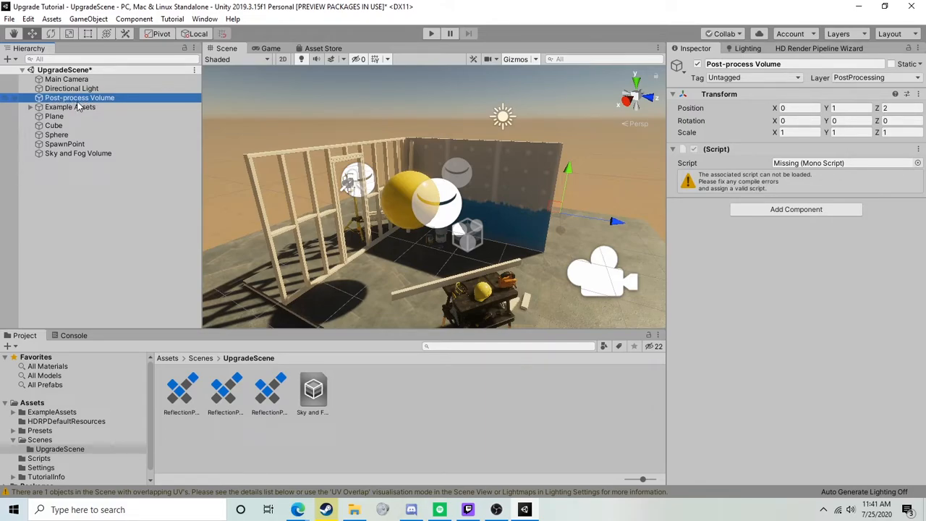
mouse_move(127, 102)
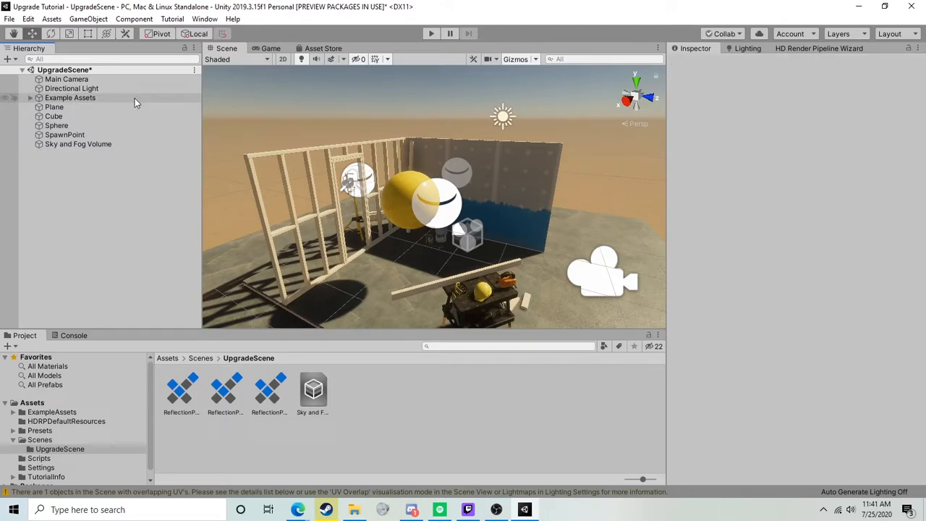
click(78, 143)
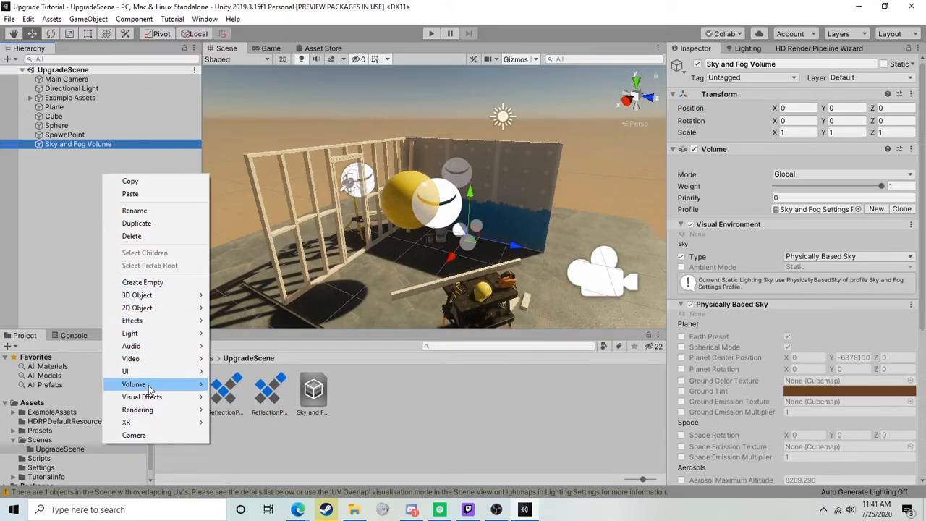
mouse_move(133, 385)
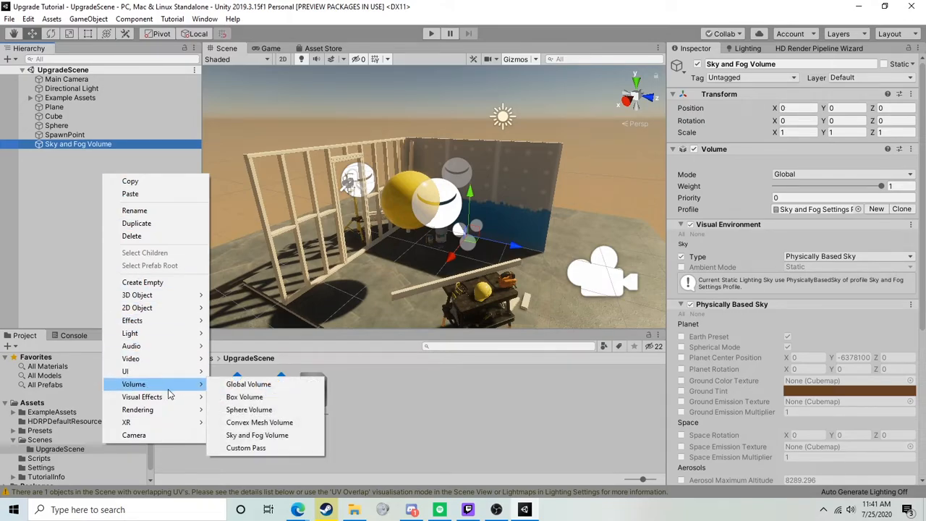
mouse_move(249, 384)
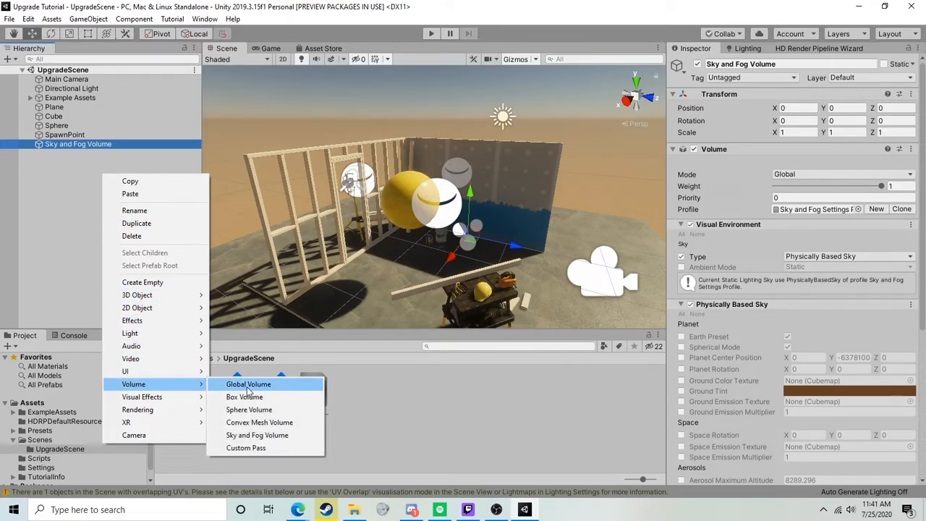
Add a Global Volume and create a new empty Post Processing Profile for it
click(249, 385)
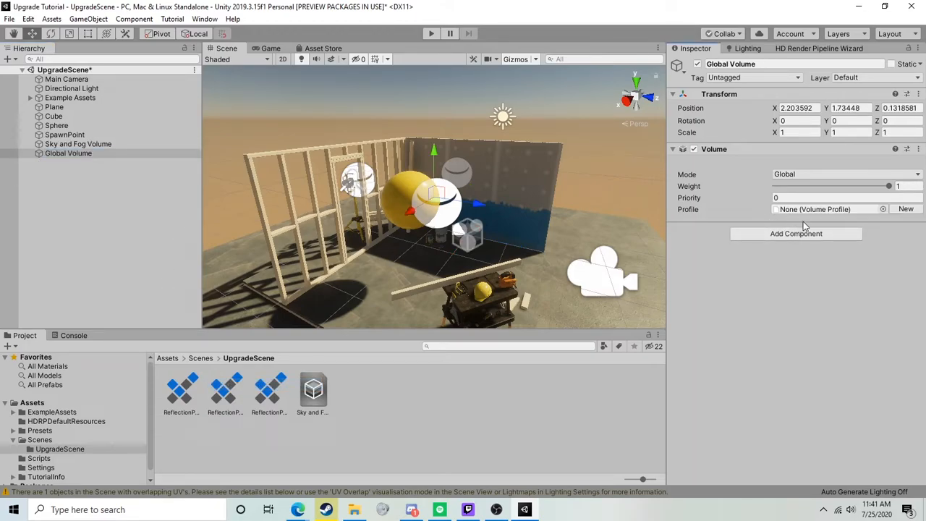
mouse_move(906, 208)
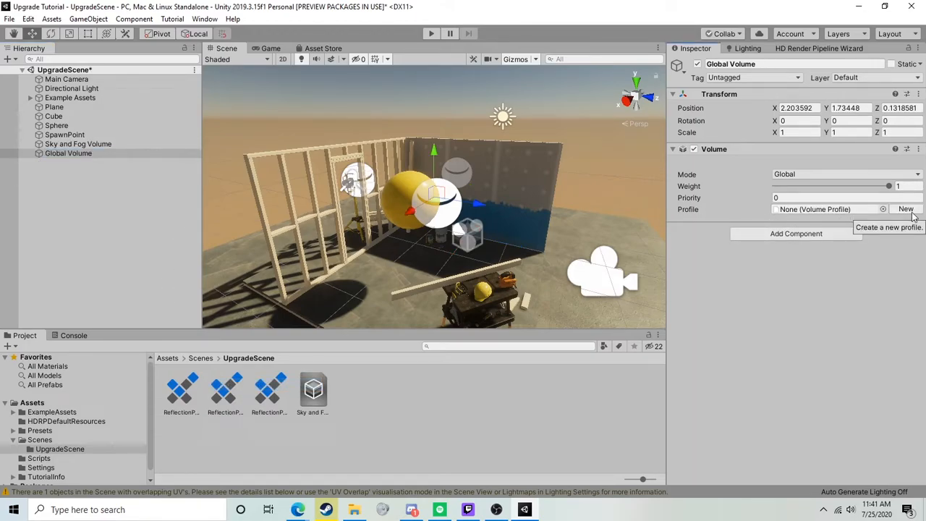
click(906, 209)
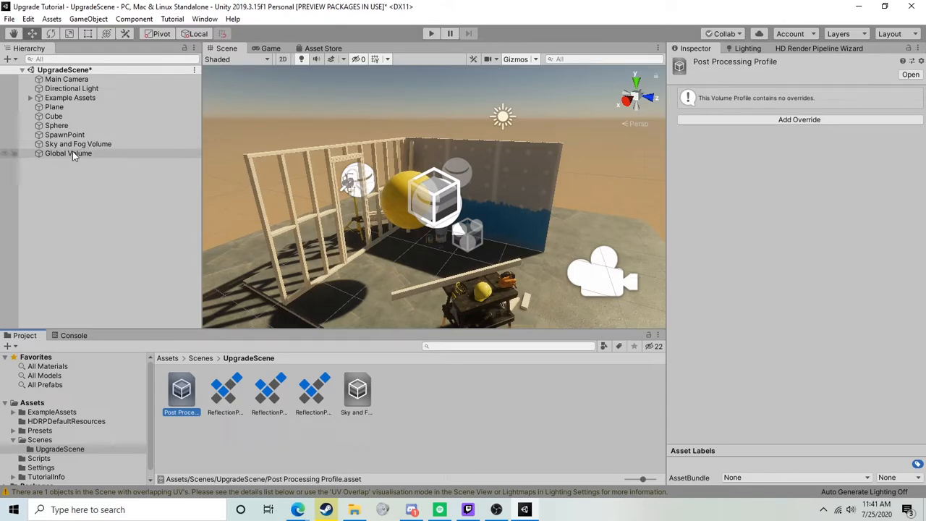
click(68, 153)
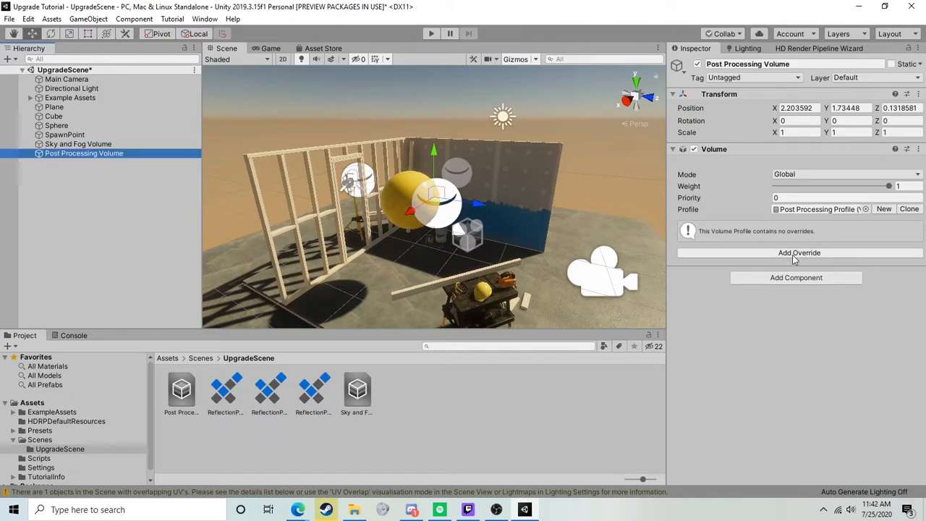
mouse_move(790, 258)
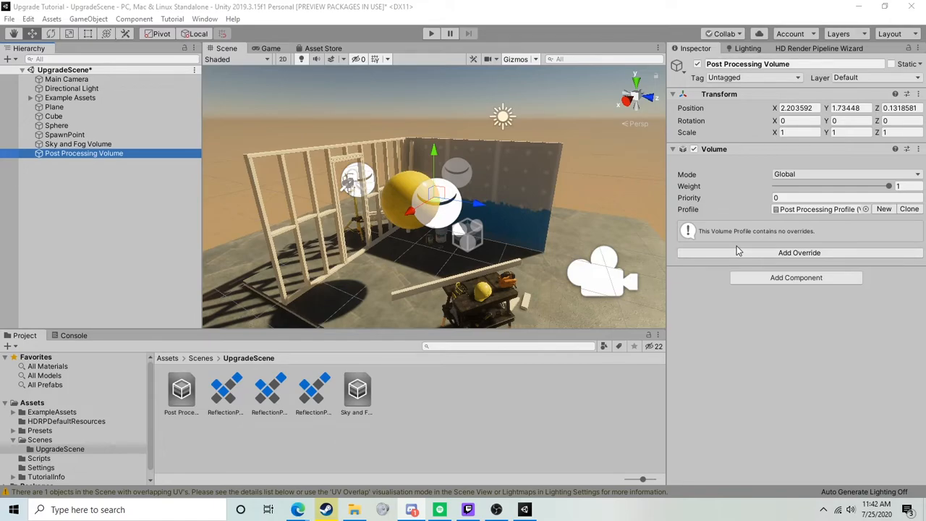
mouse_move(747, 259)
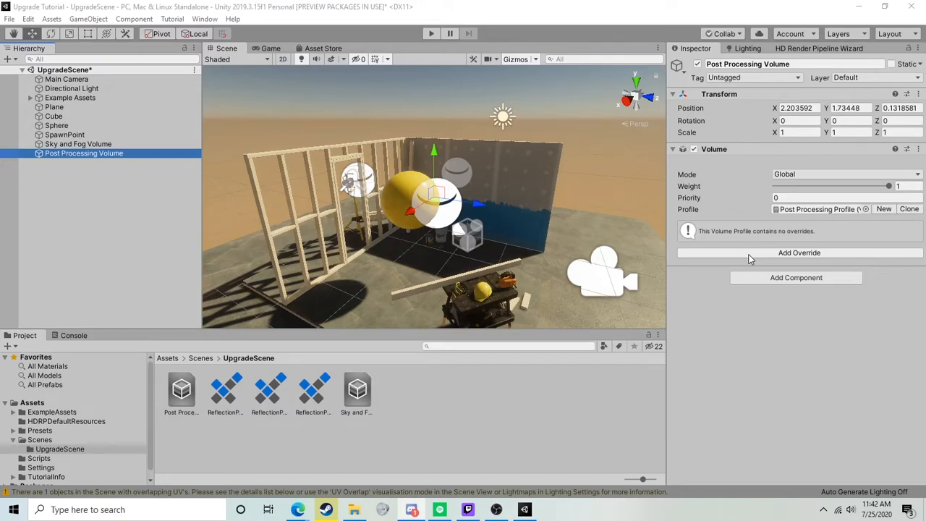
mouse_move(752, 259)
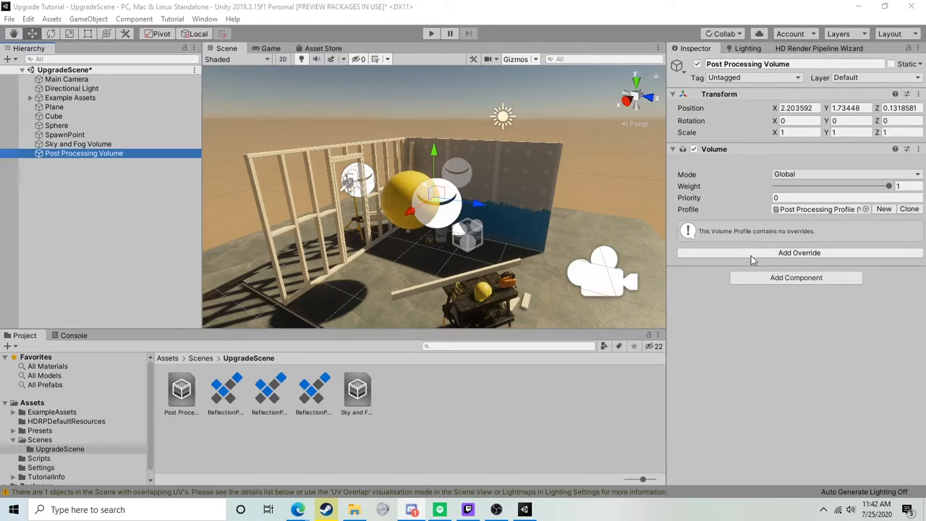
Add Exposure, Bloom and Ambient Occlusion overrides, with Exposure mode Fixed at -0.5
click(799, 252)
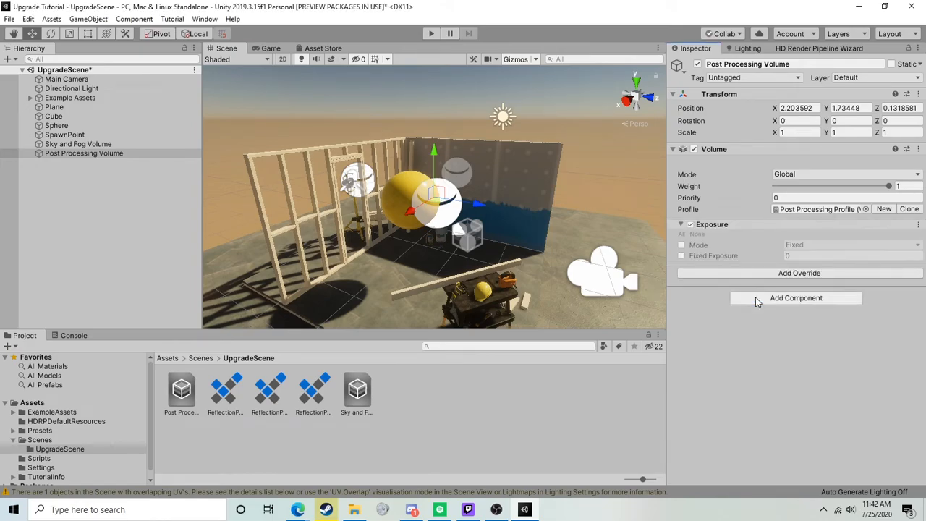
click(799, 272)
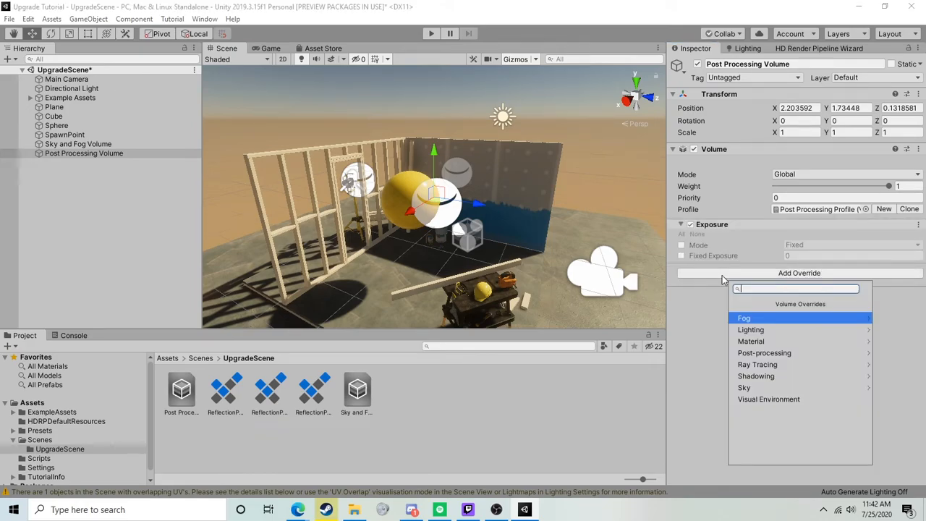
text(b)
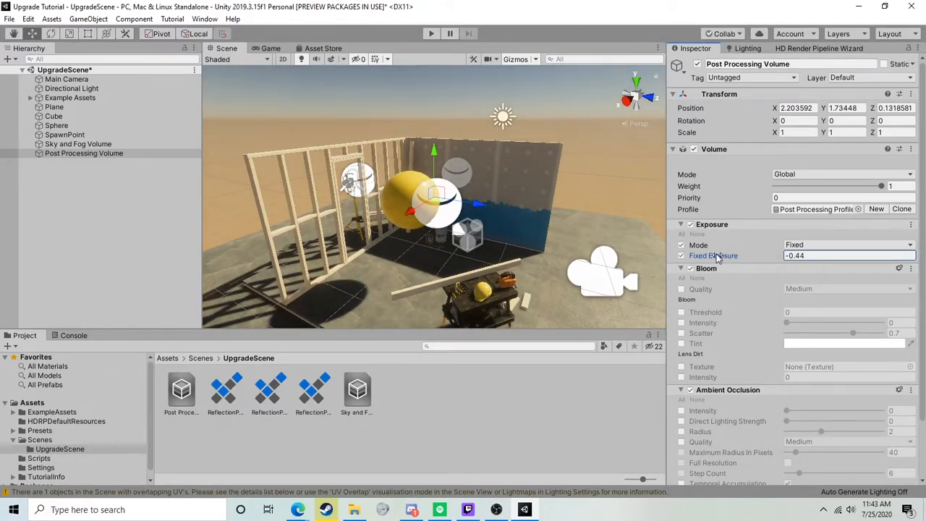
click(847, 255)
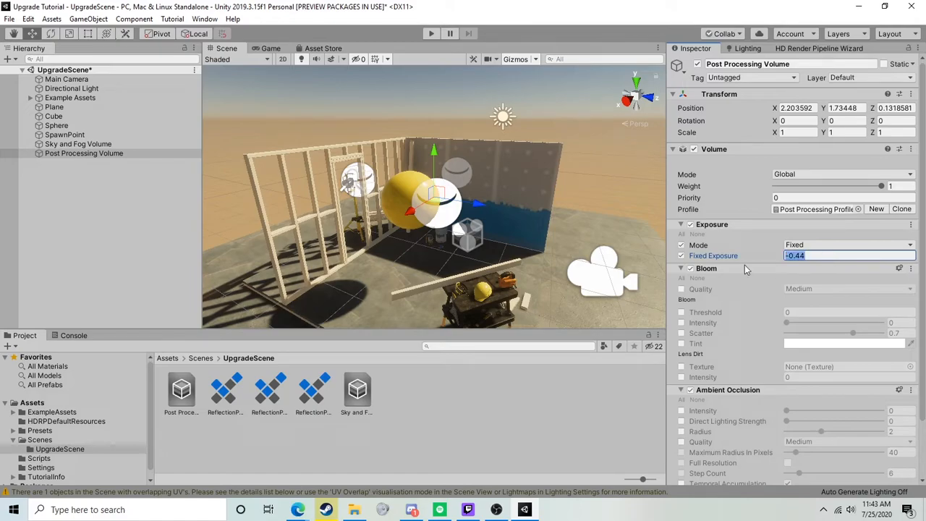
text(-0.5)
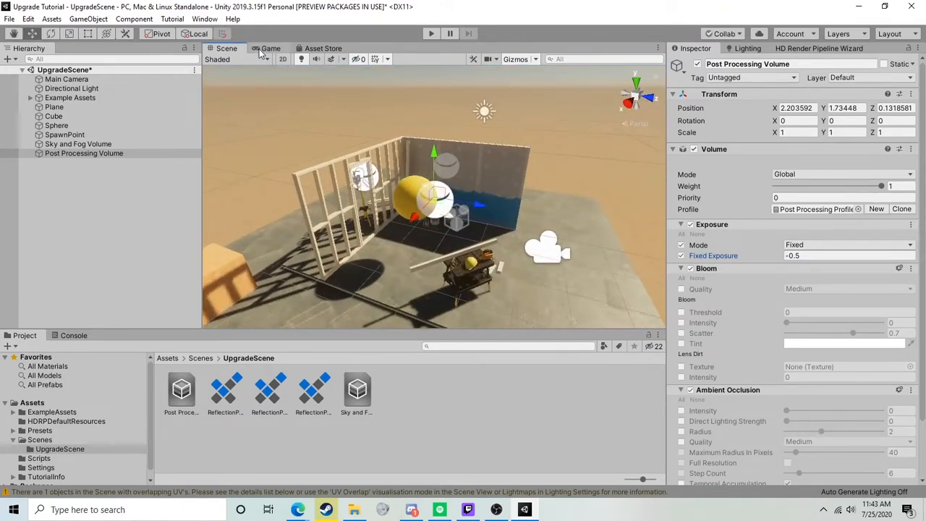
Preview through the game camera and set Bloom Intensity to about 0.116 with Threshold enabled
click(271, 48)
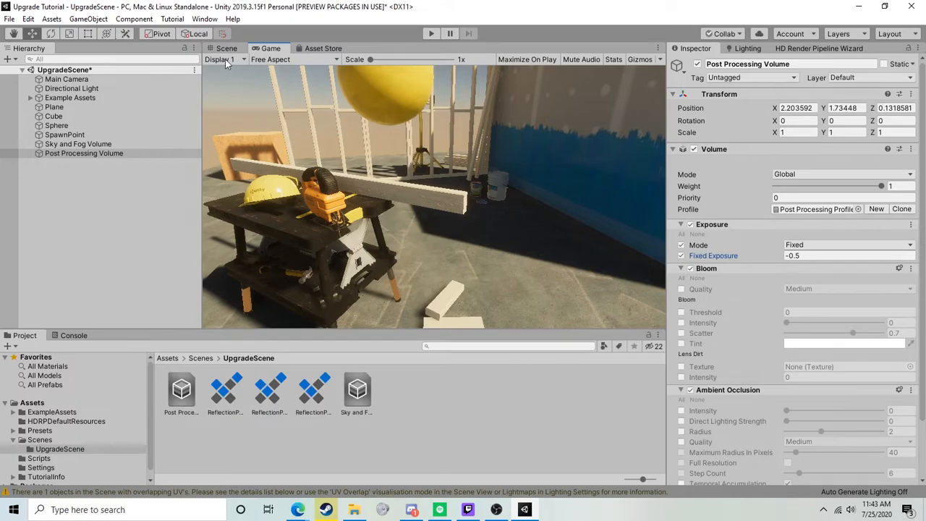
mouse_move(669, 305)
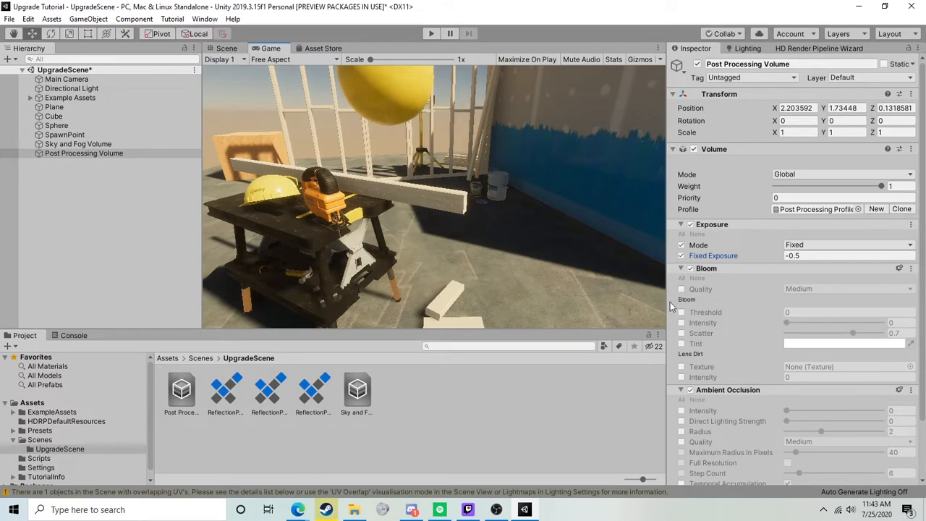
mouse_move(680, 289)
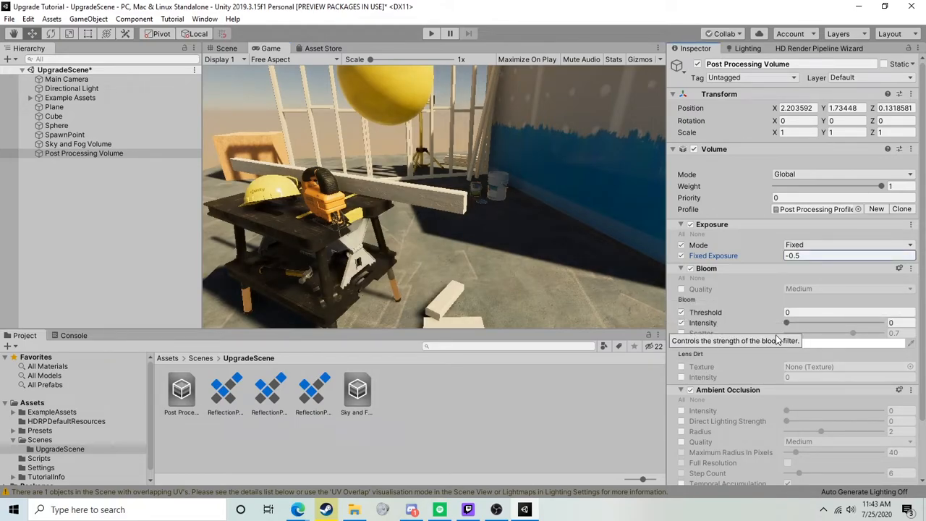
drag(787, 322, 816, 323)
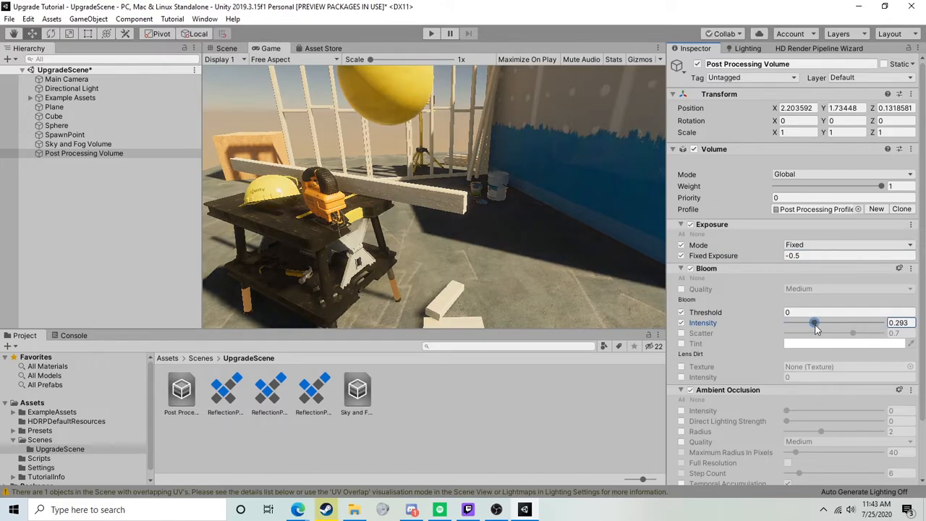
drag(813, 323, 796, 322)
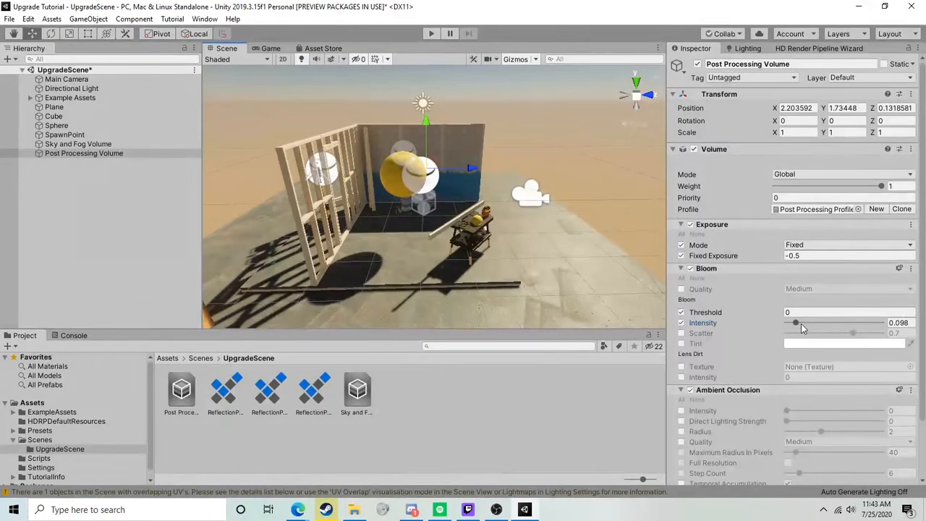
drag(796, 321, 796, 321)
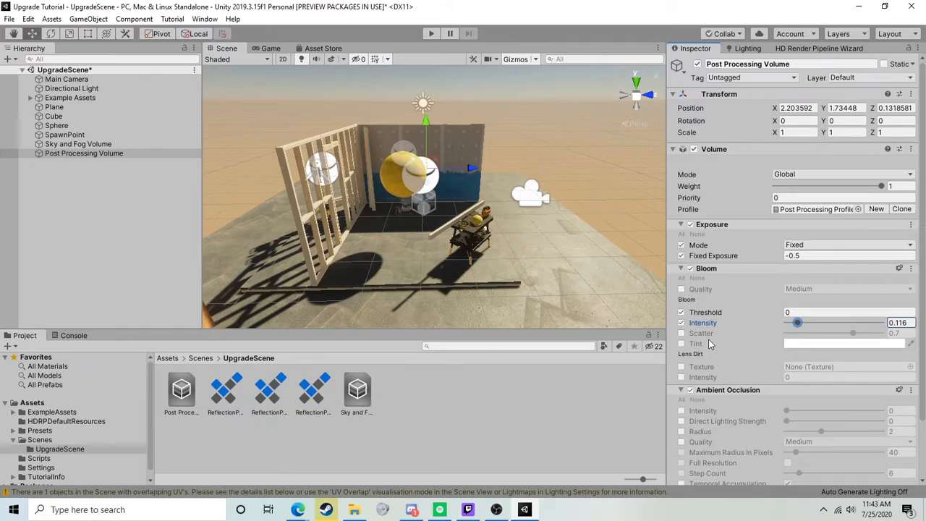
scroll(down, 3)
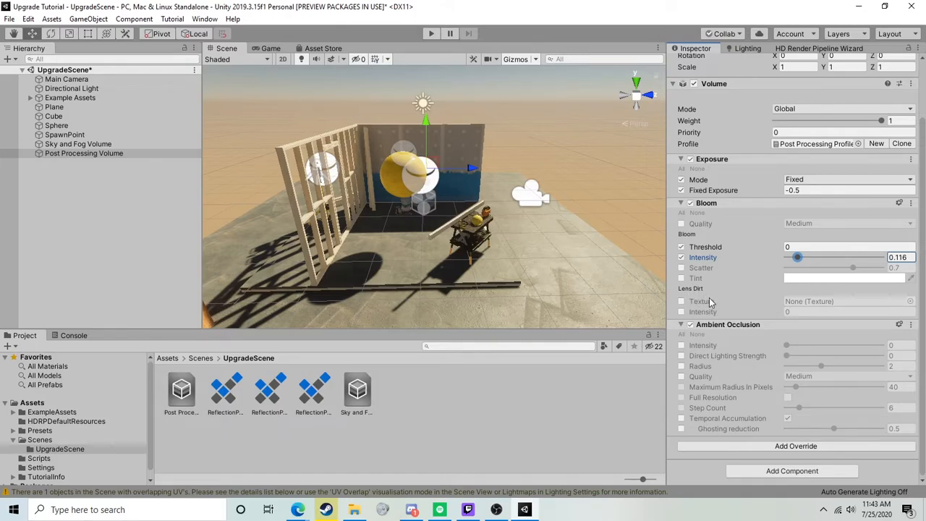
mouse_move(692, 297)
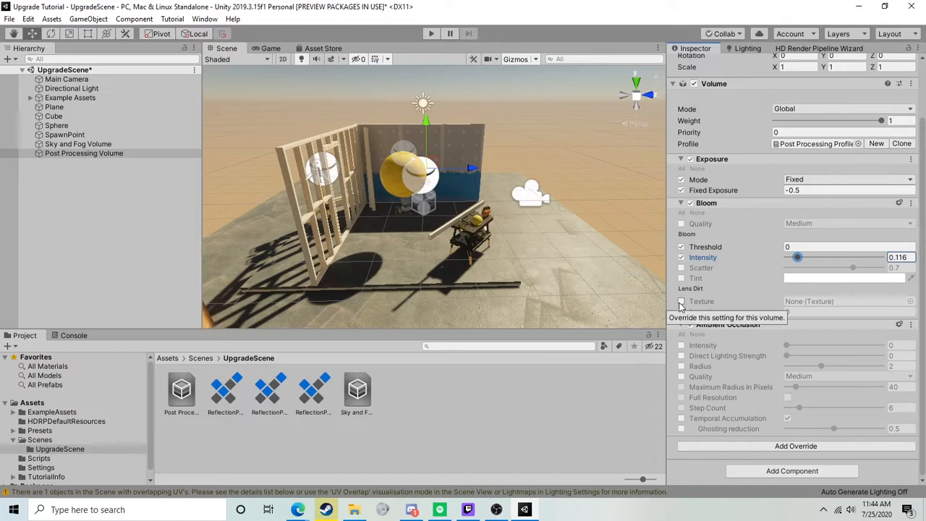
mouse_move(727, 302)
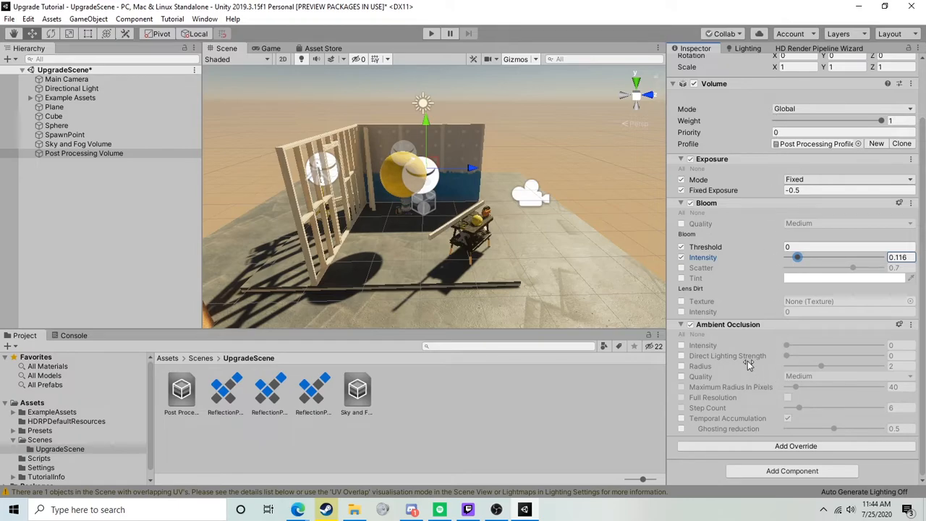
Enable Ambient Occlusion Intensity and raise it to about 1.05
click(680, 344)
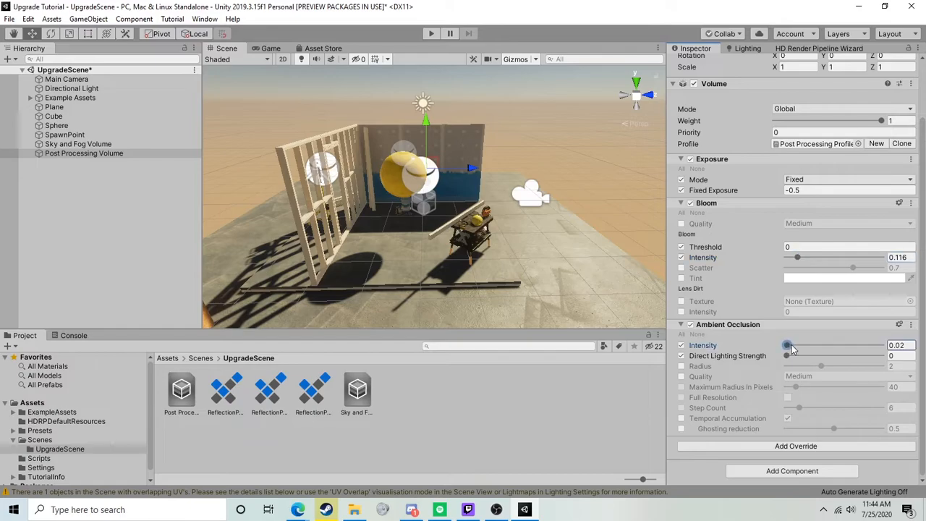
drag(787, 344, 810, 345)
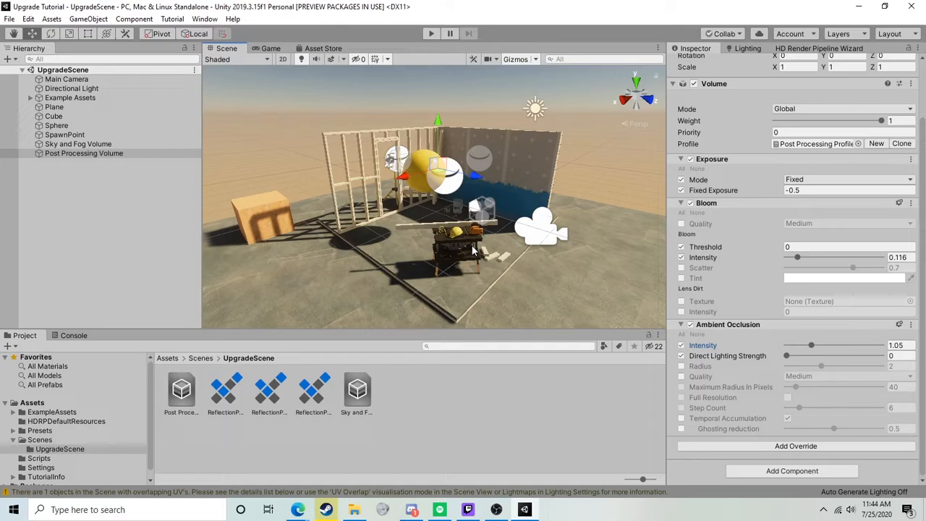
mouse_move(481, 246)
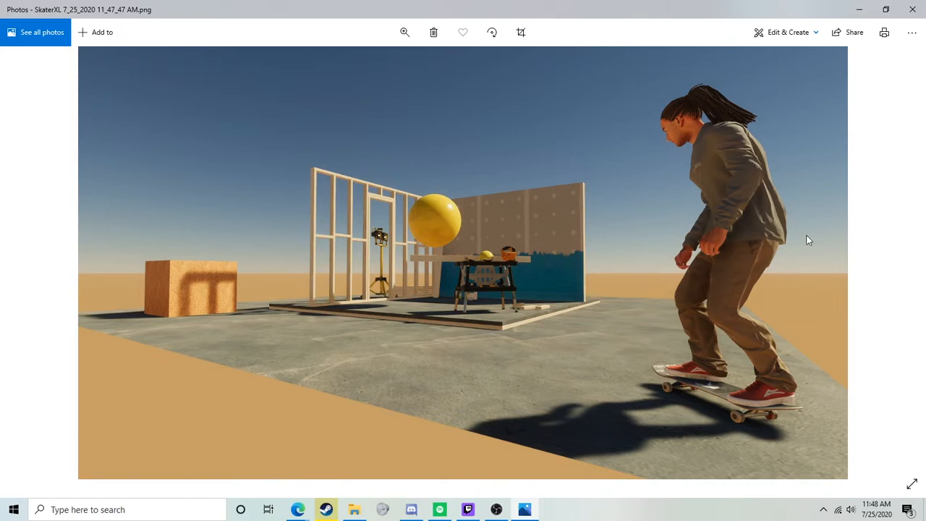
mouse_move(577, 241)
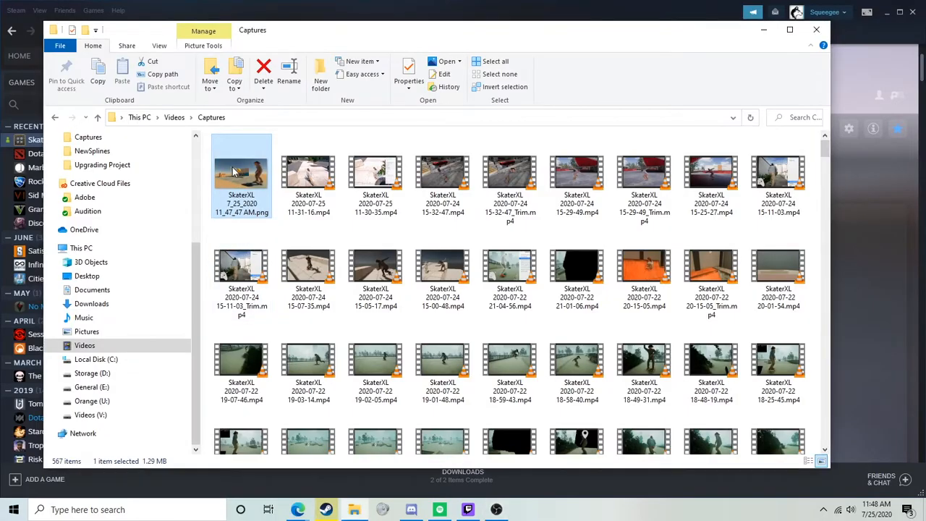
Go to the Skater XL Maps folder and start renaming the screenshot PNG
click(55, 146)
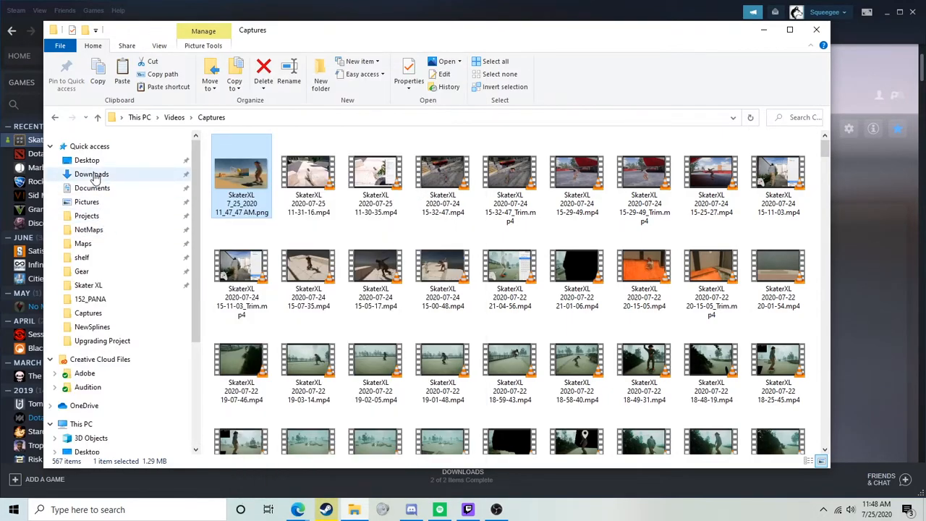
click(82, 244)
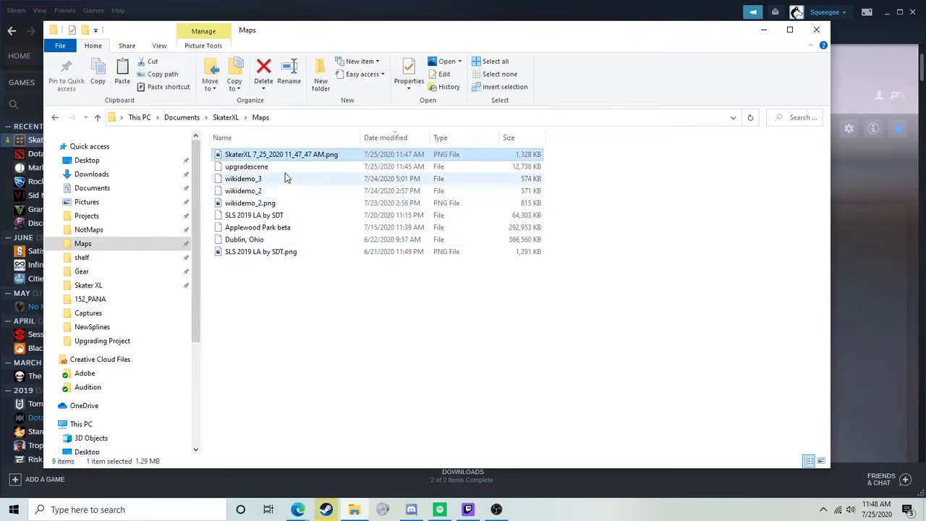
right_click(280, 153)
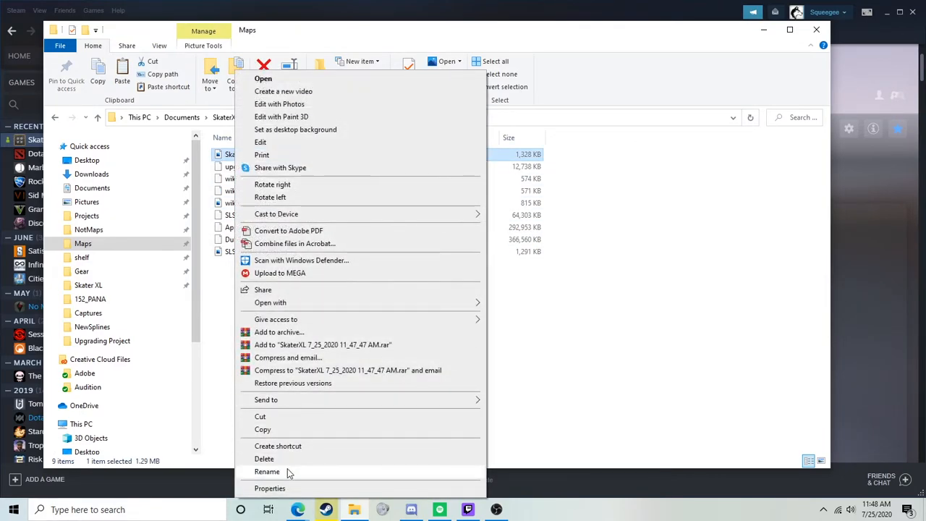
click(266, 472)
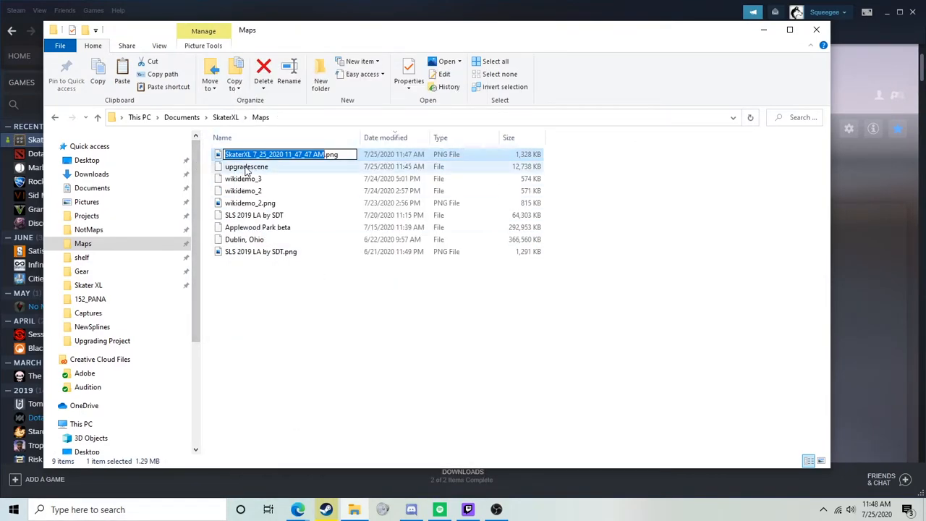